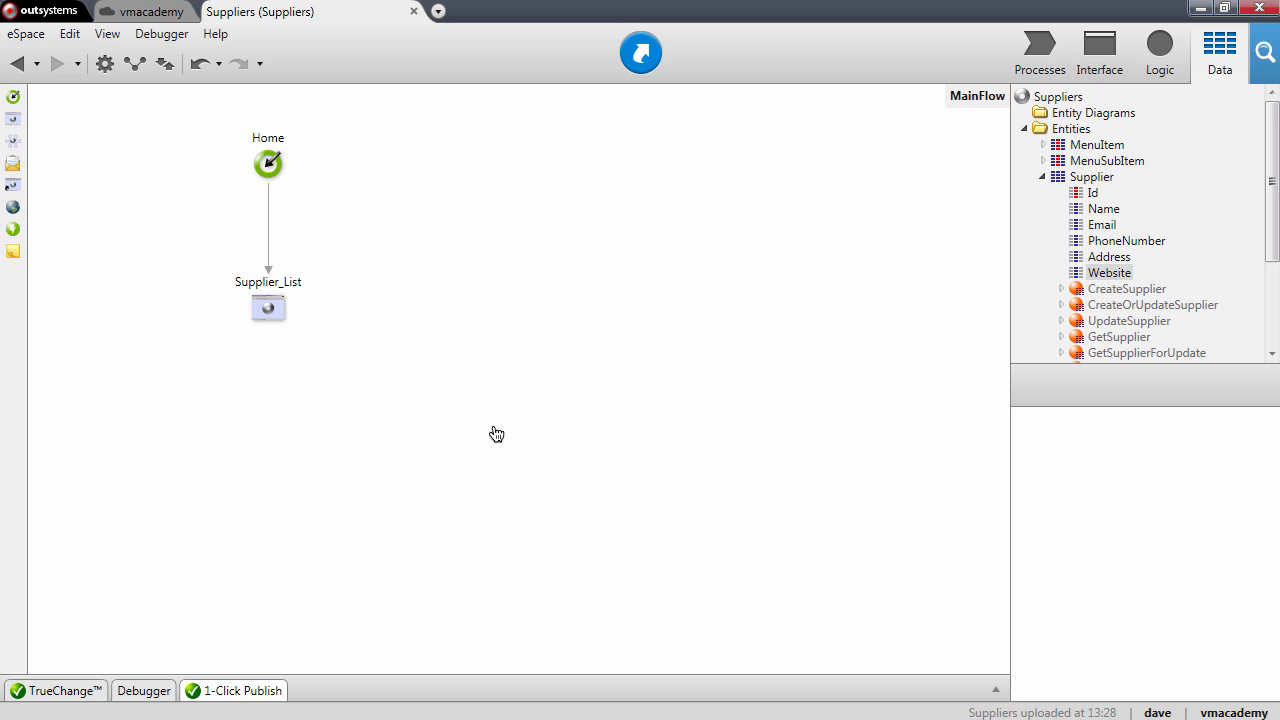
mouse_move(583, 405)
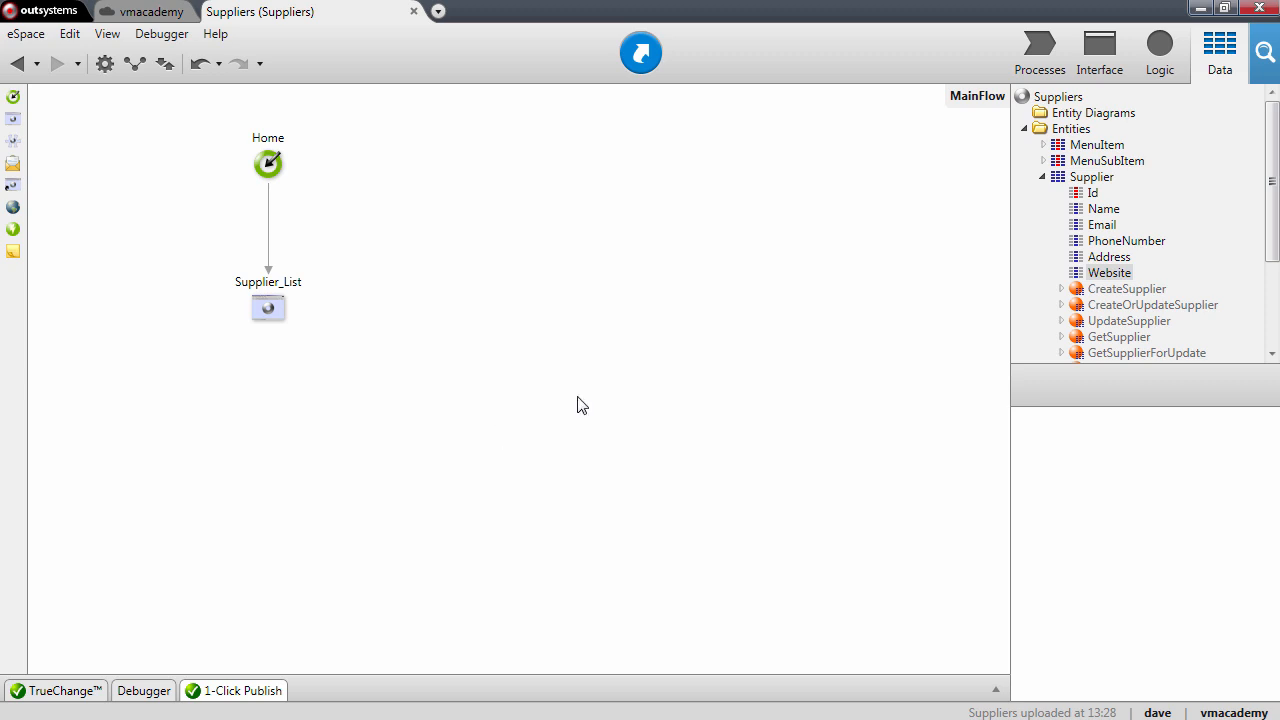
Drop the Supplier entity onto Supplier_List to generate a two-way linked Supplier_Show screen
left_click(1107, 161)
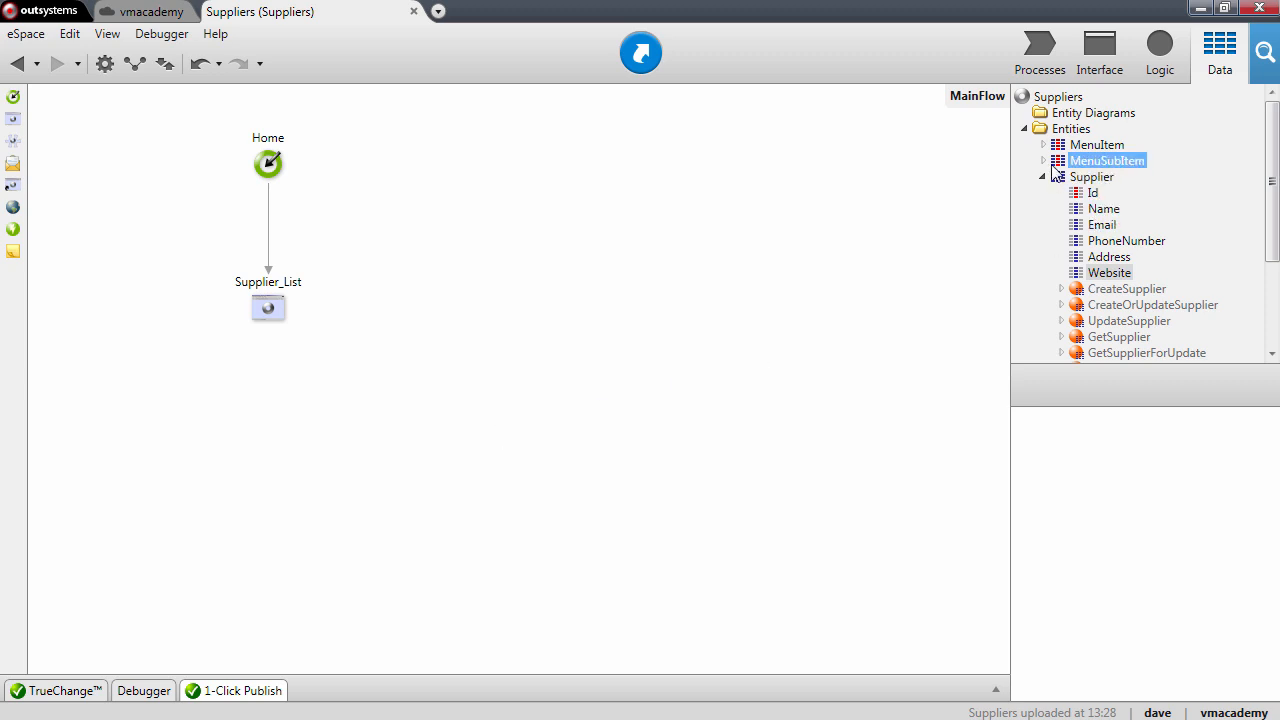
left_click(1091, 176)
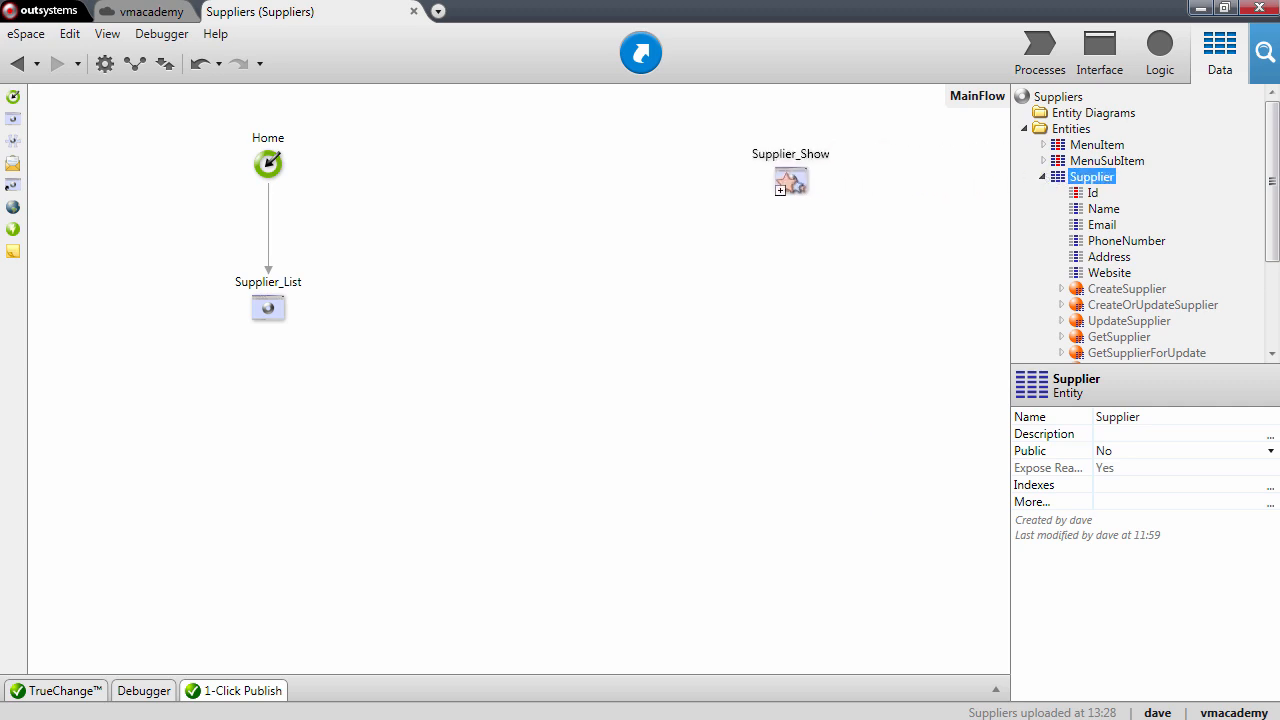
left_click_drag(790, 180, 397, 273)
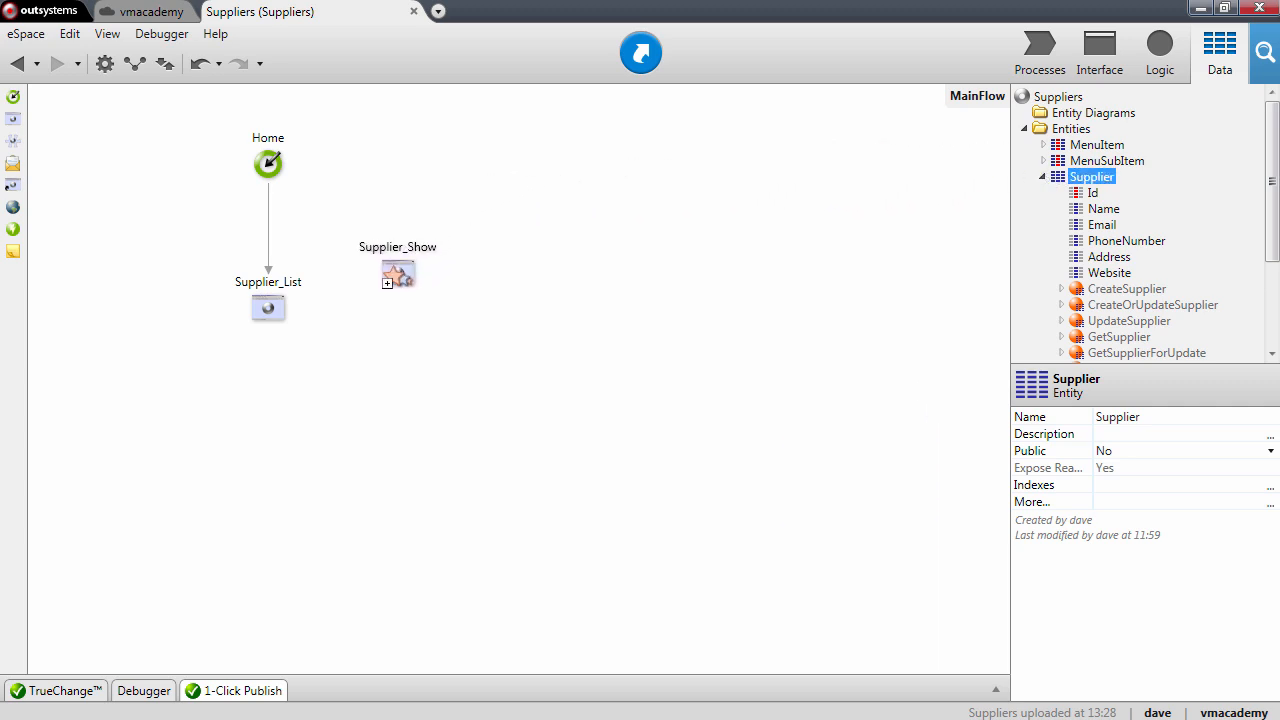
left_click_drag(397, 273, 390, 280)
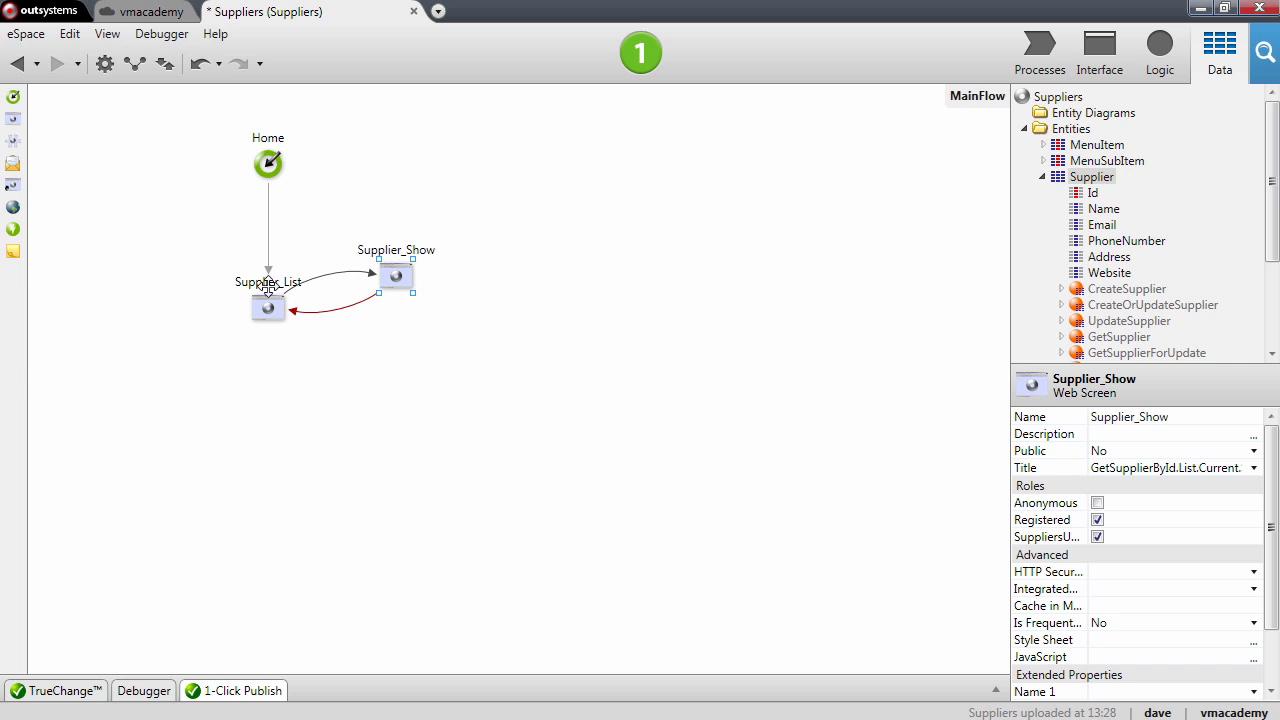
mouse_move(463, 276)
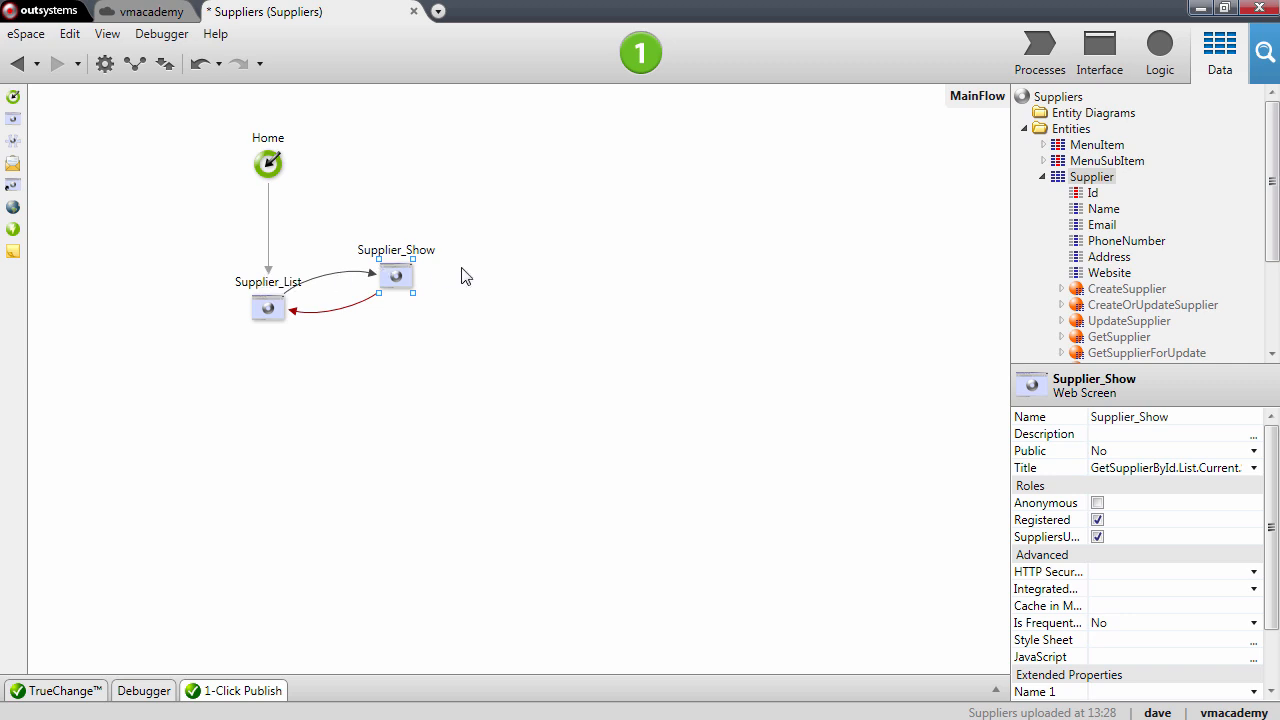
left_click(1099, 50)
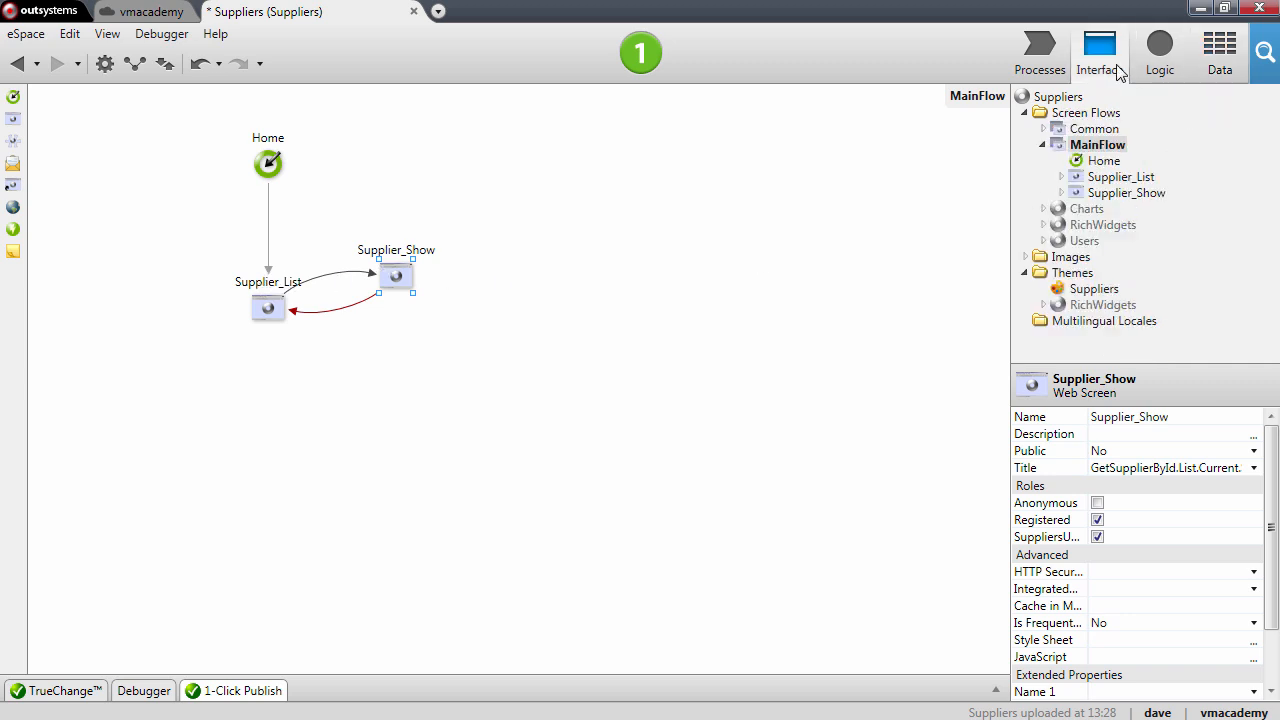
mouse_move(1013, 218)
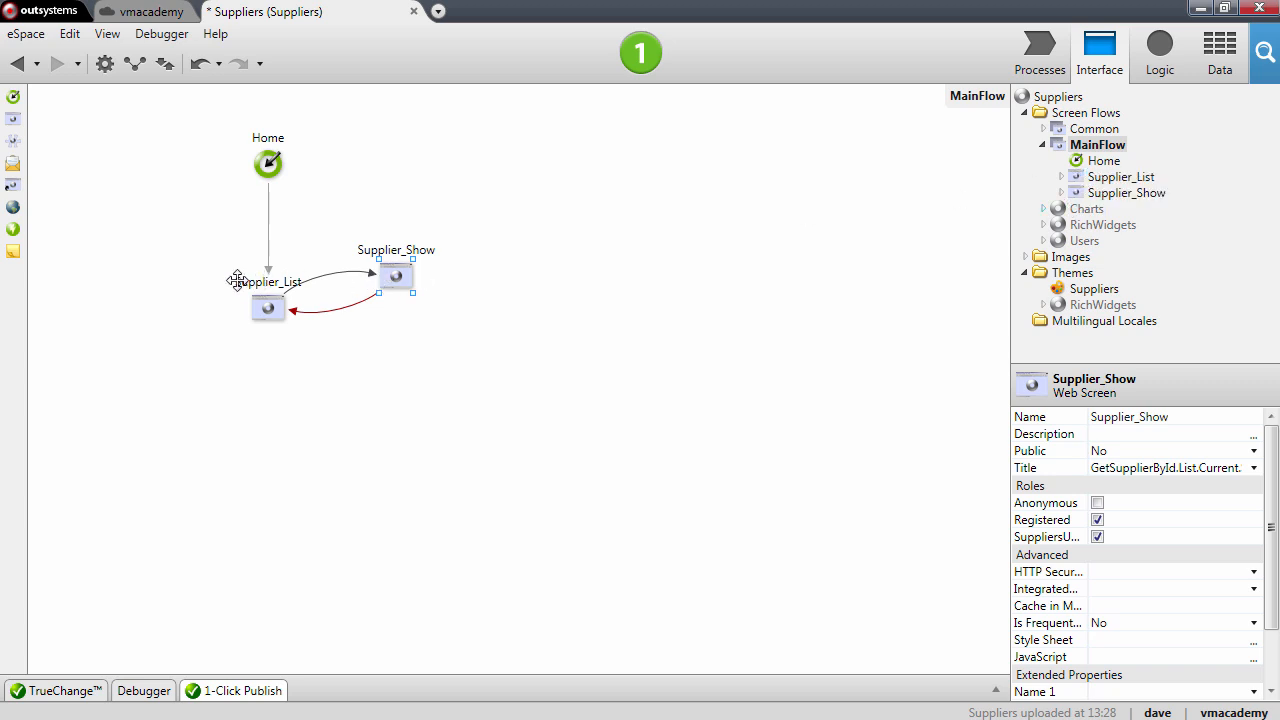
Open Supplier_List and select the supplier name link that navigates to Supplier_Show
double_click(268, 307)
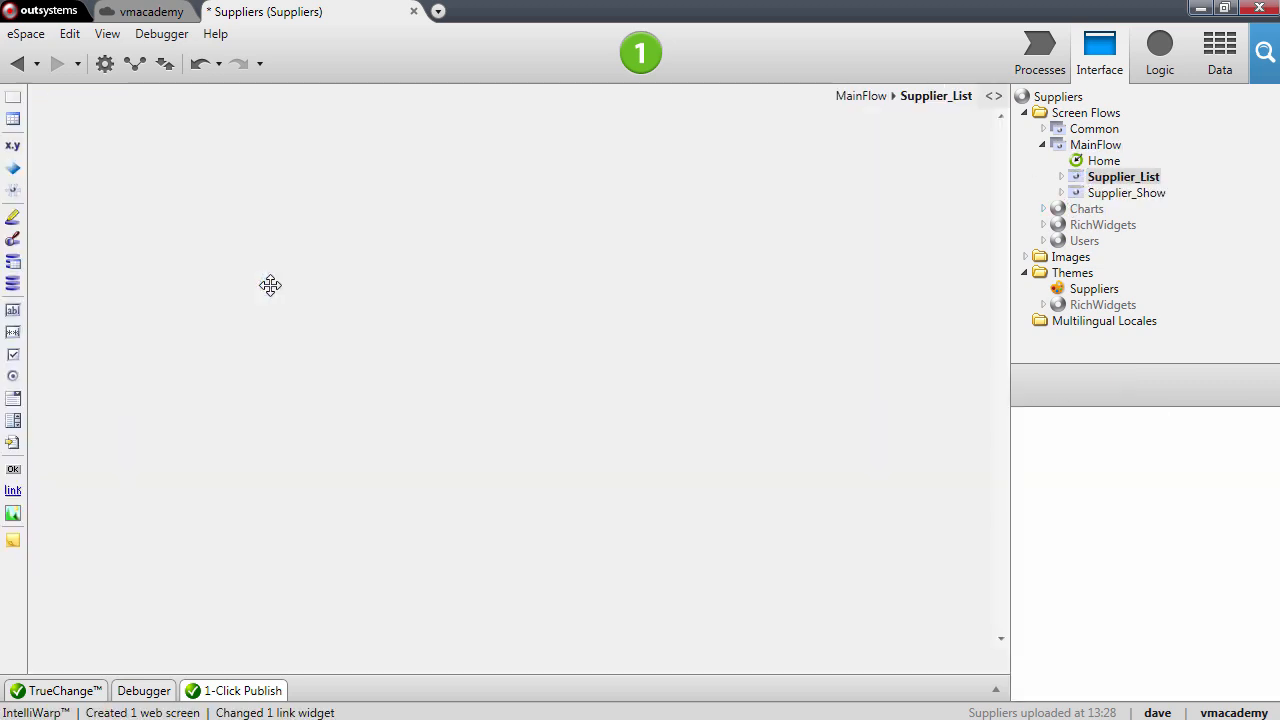
double_click(1123, 176)
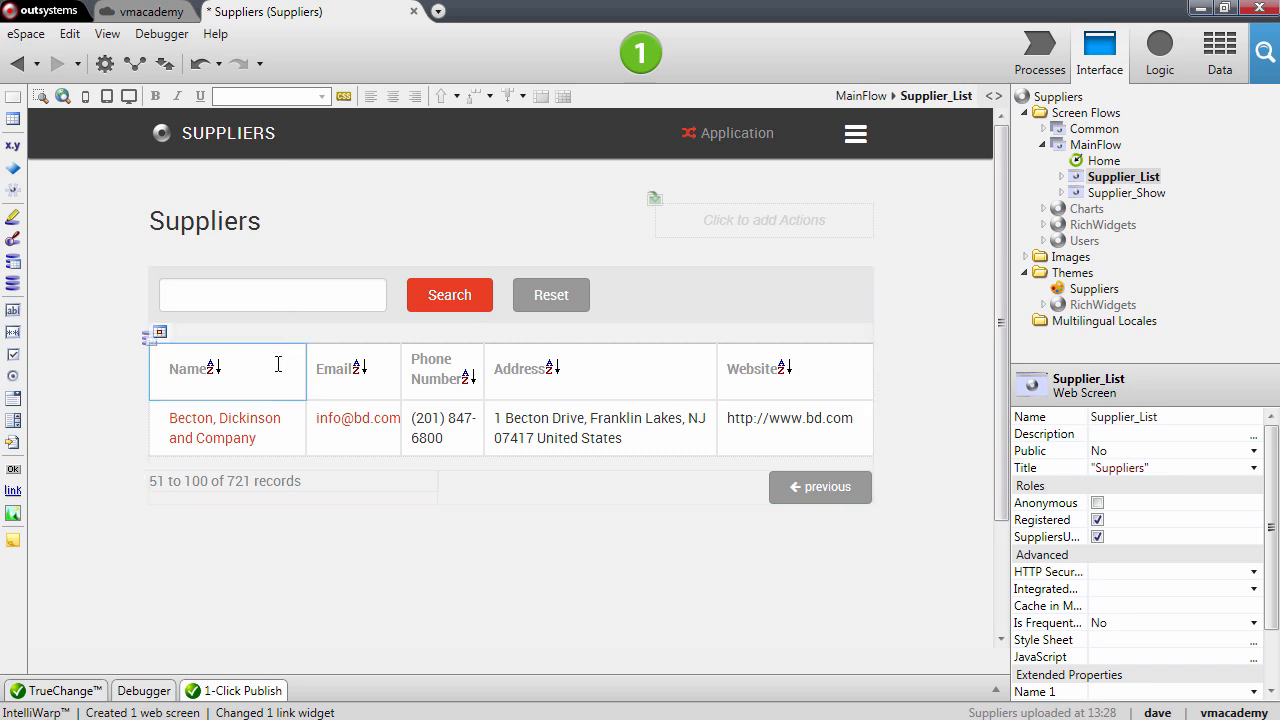
left_click(225, 417)
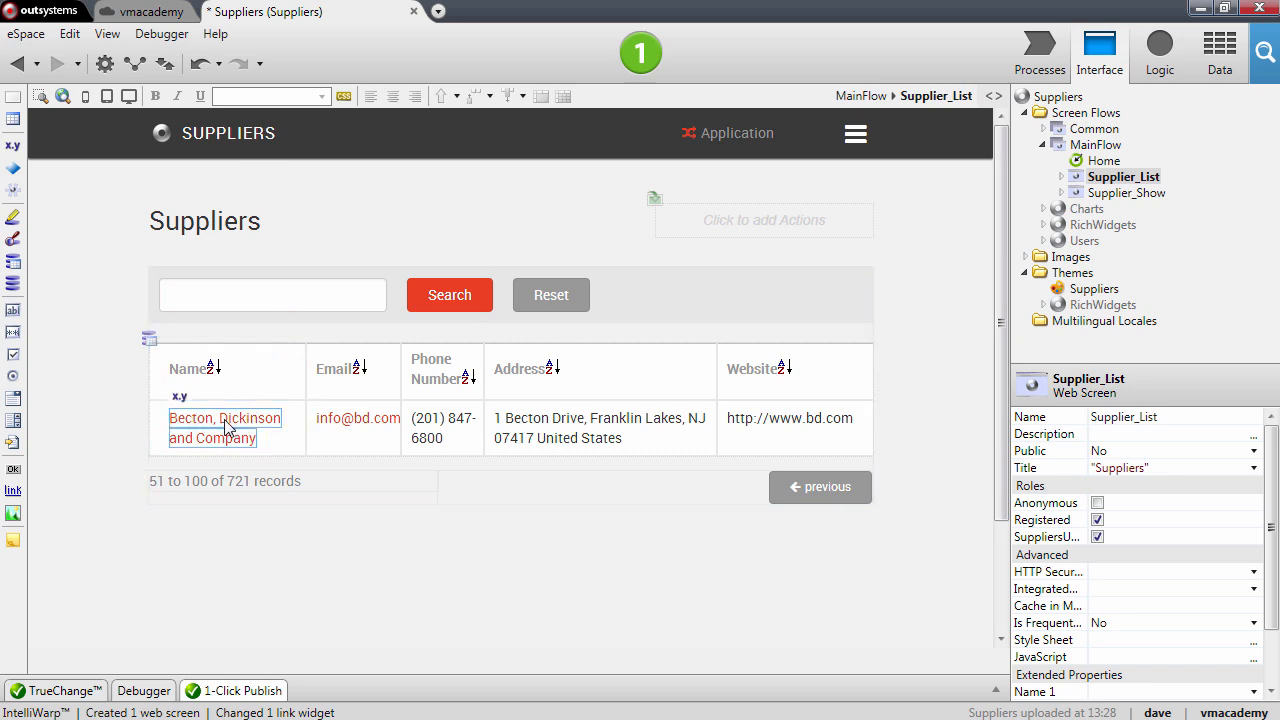
mouse_move(238, 428)
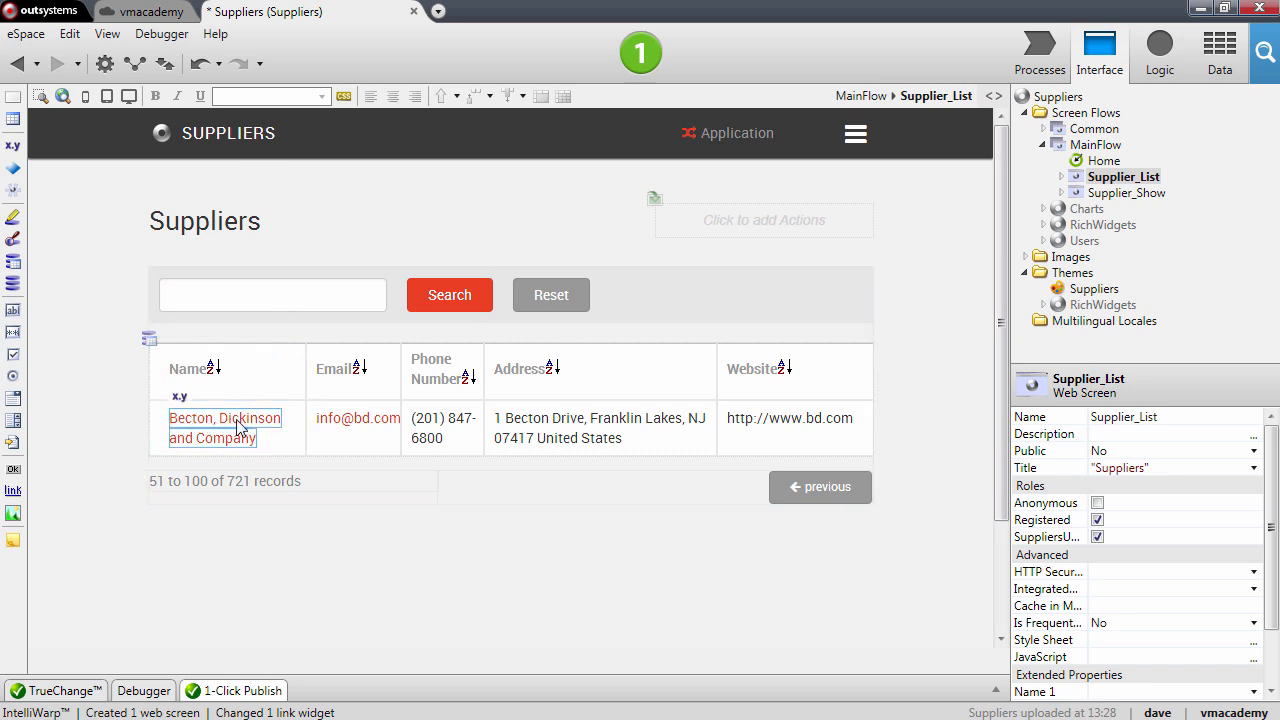
left_click(225, 418)
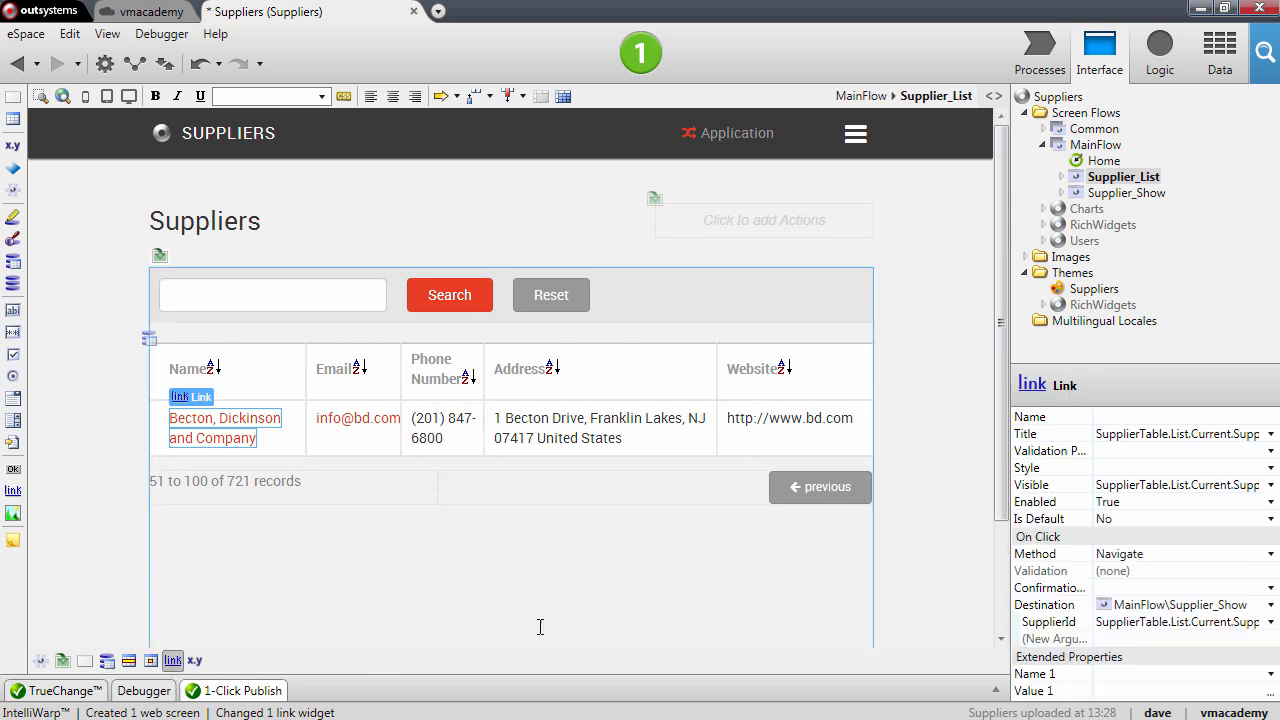
mouse_move(1196, 604)
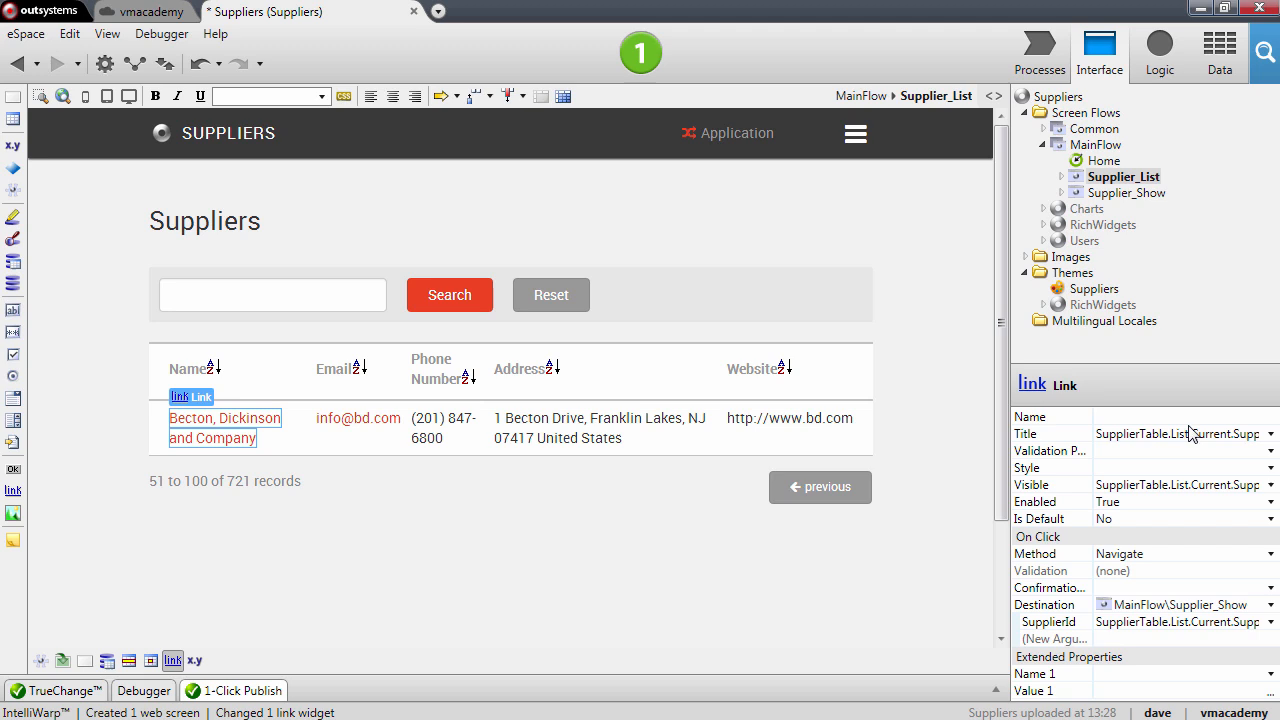
mouse_move(1086, 208)
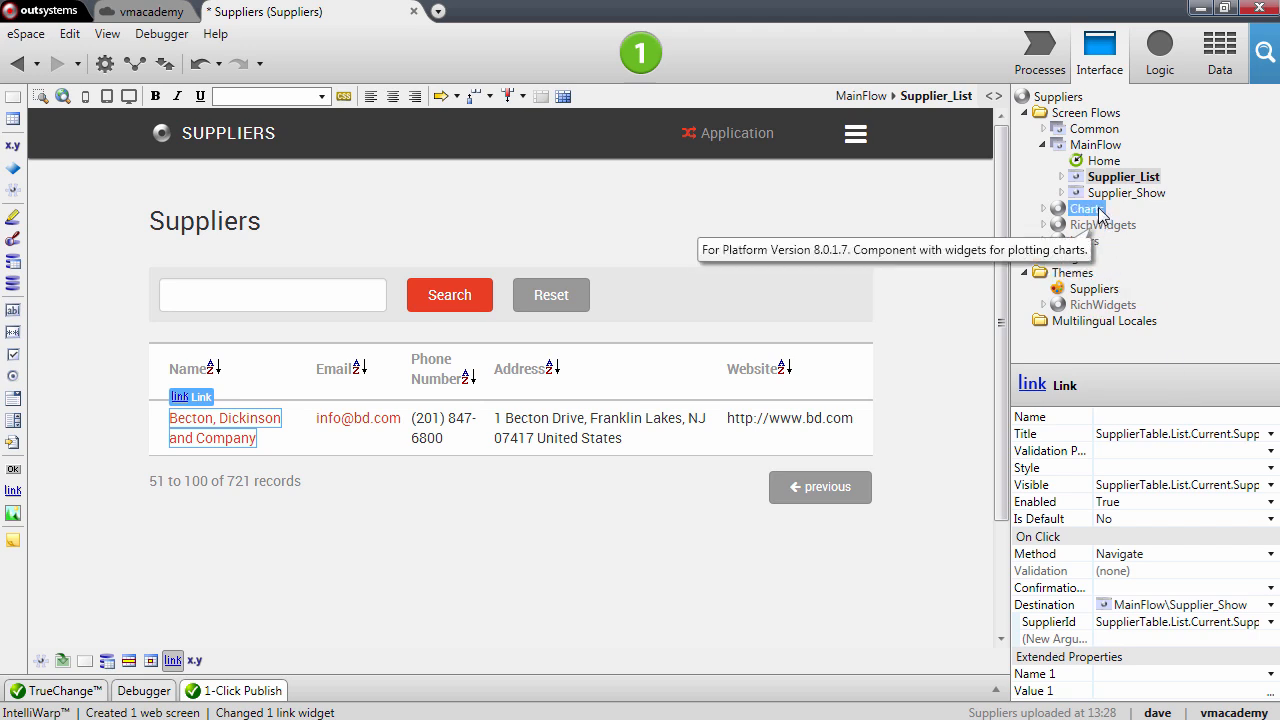
Expand Supplier_Show, inspect its SupplierId input parameter, and open its Preparation action
left_click(1124, 176)
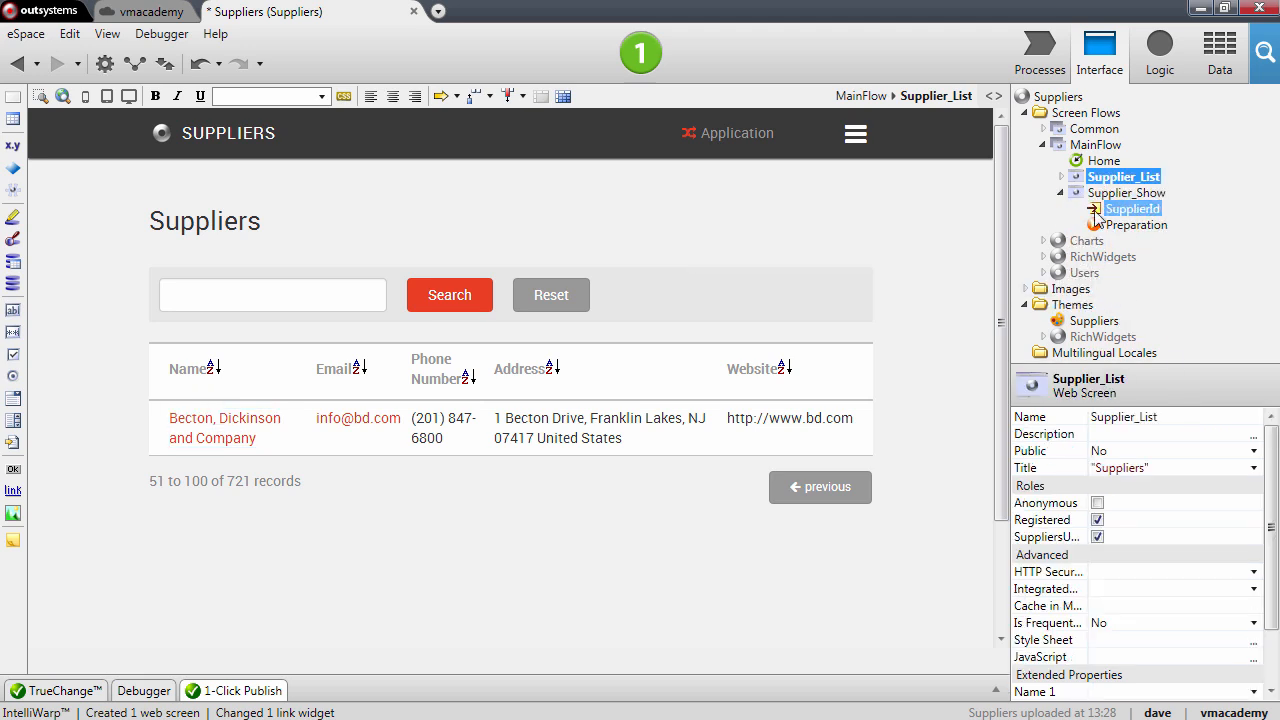
left_click(1133, 208)
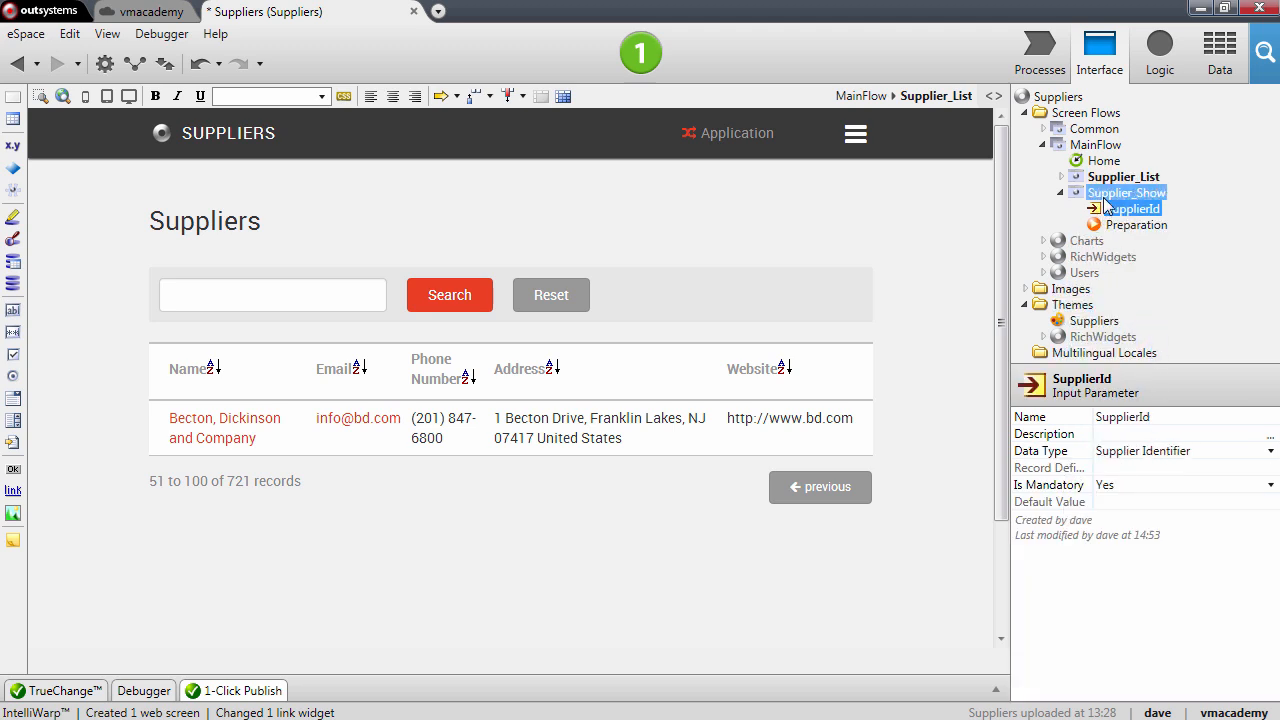
left_click(1137, 225)
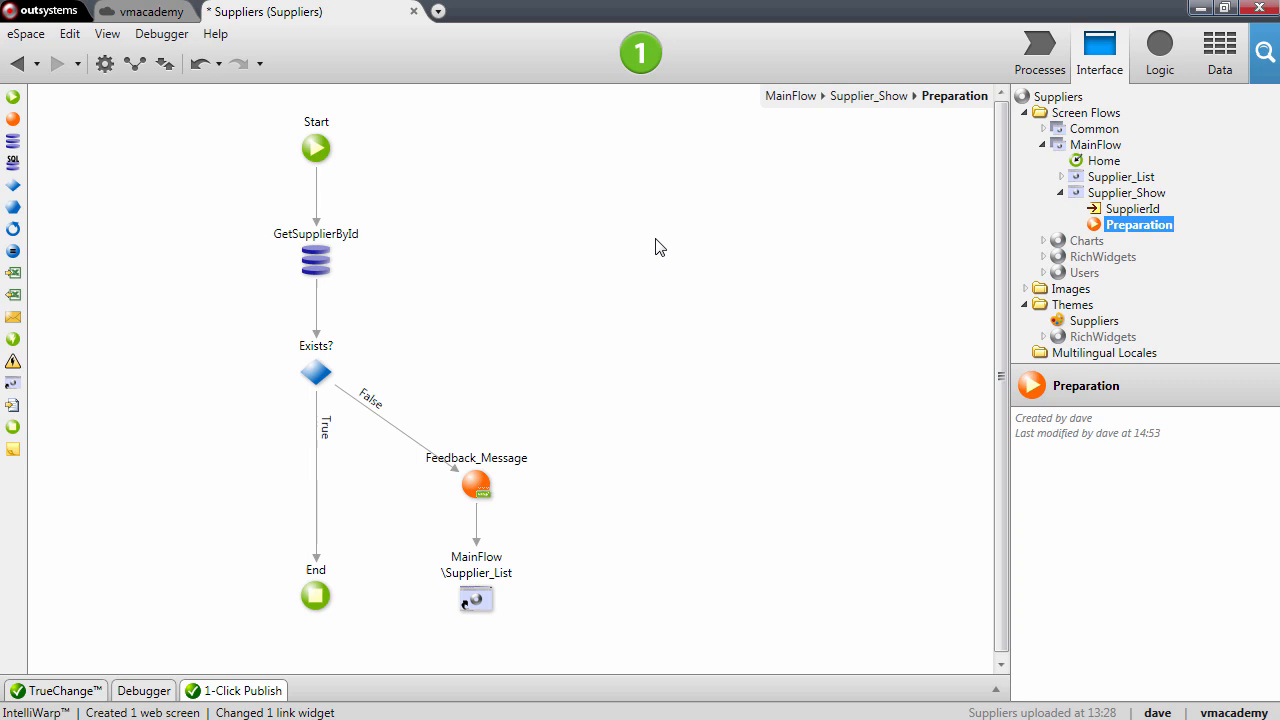
Inspect the GetSupplierById query's SupplierId condition, then return to the Supplier_Show layout
left_click(315, 262)
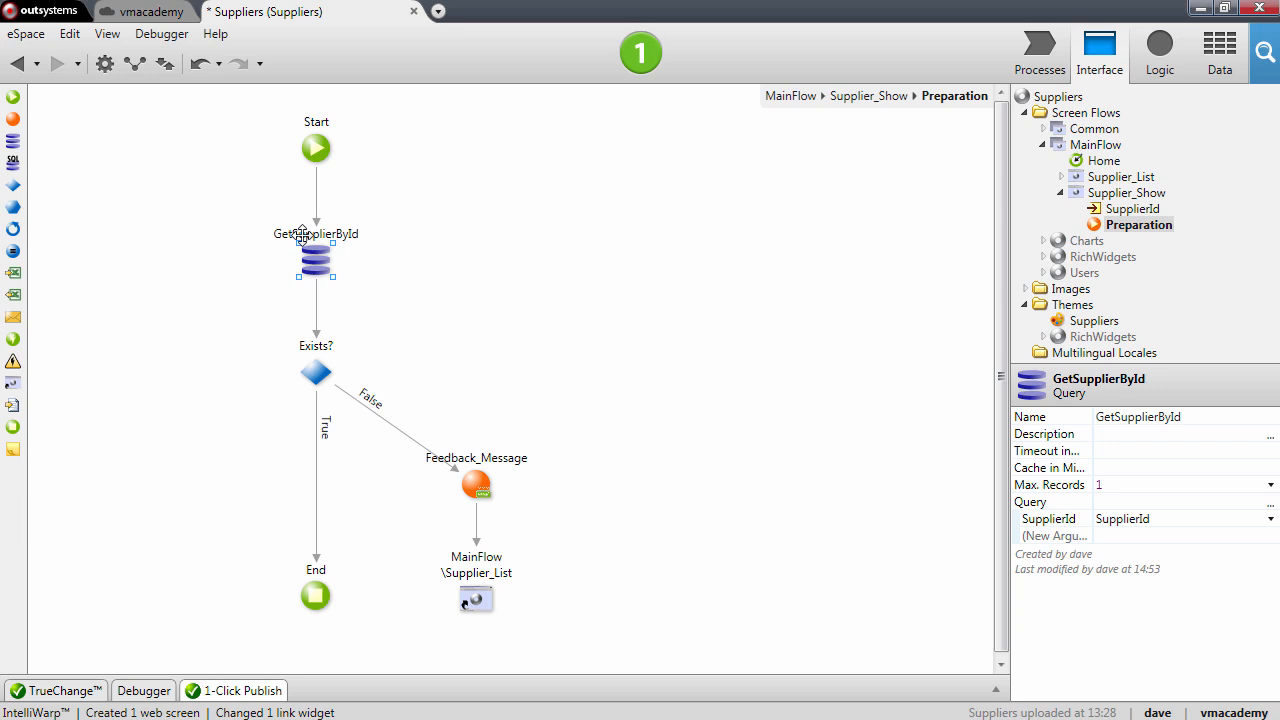
double_click(316, 261)
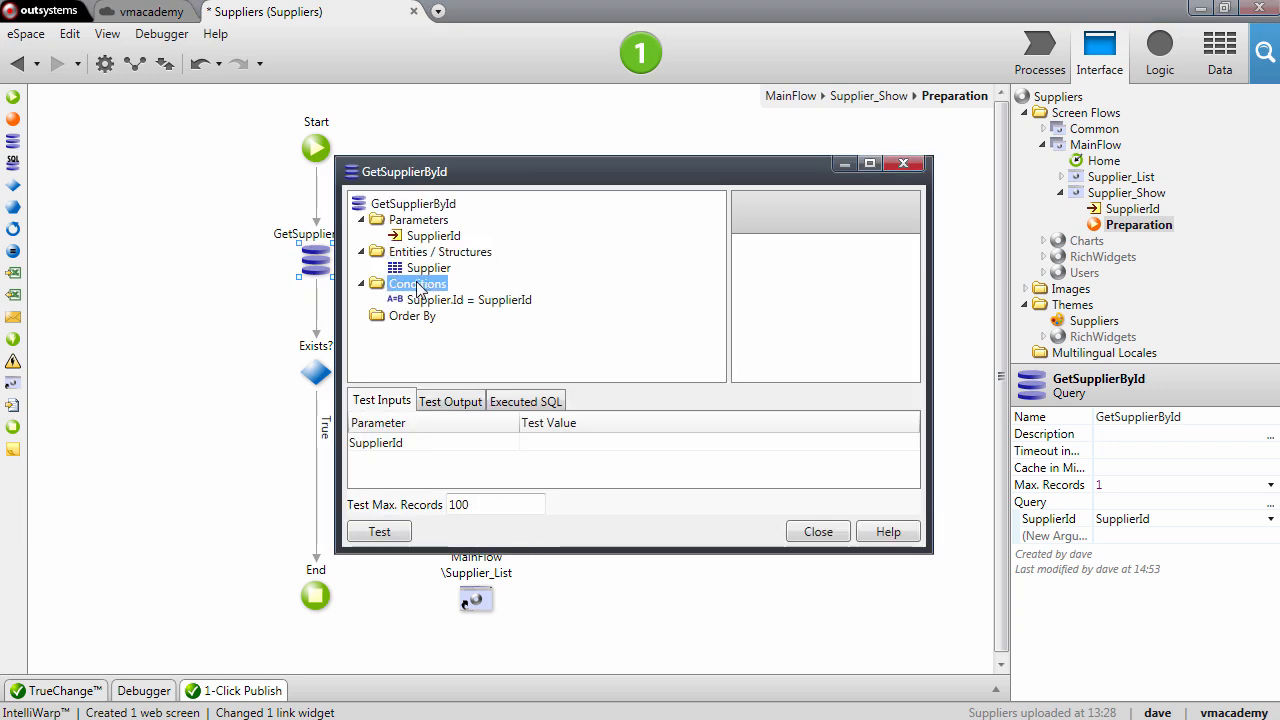
left_click(817, 531)
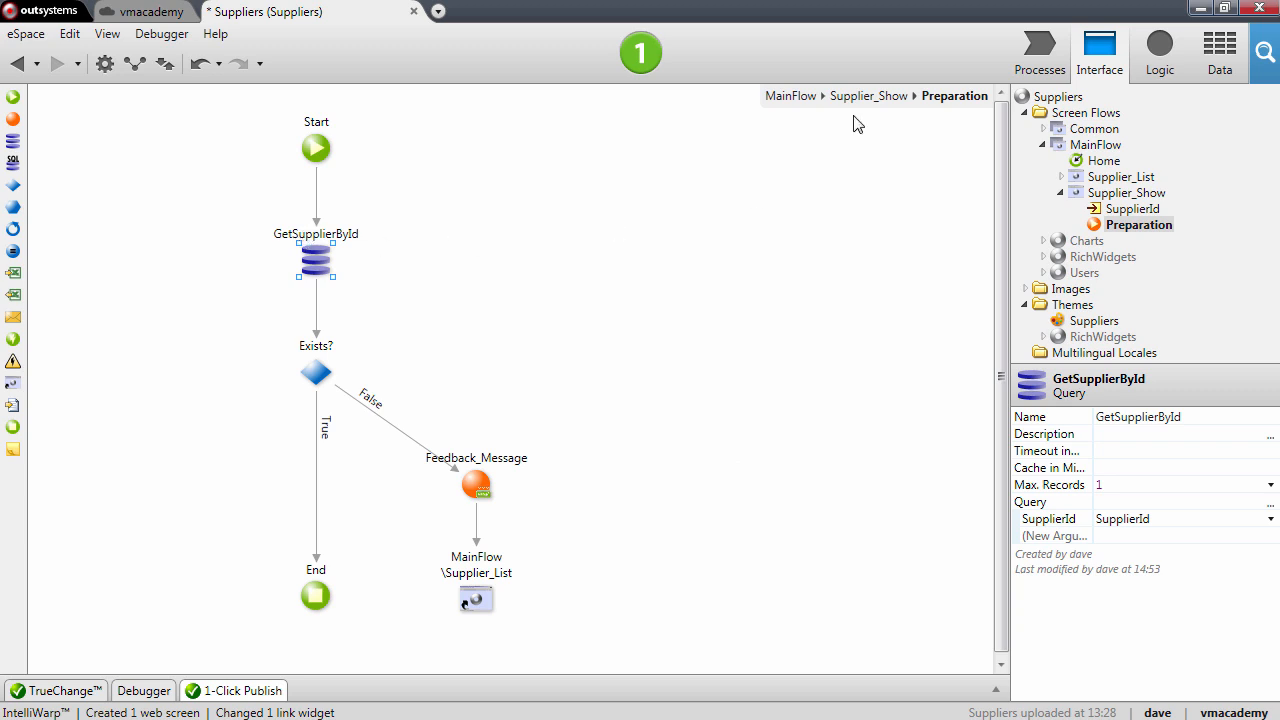
left_click(855, 96)
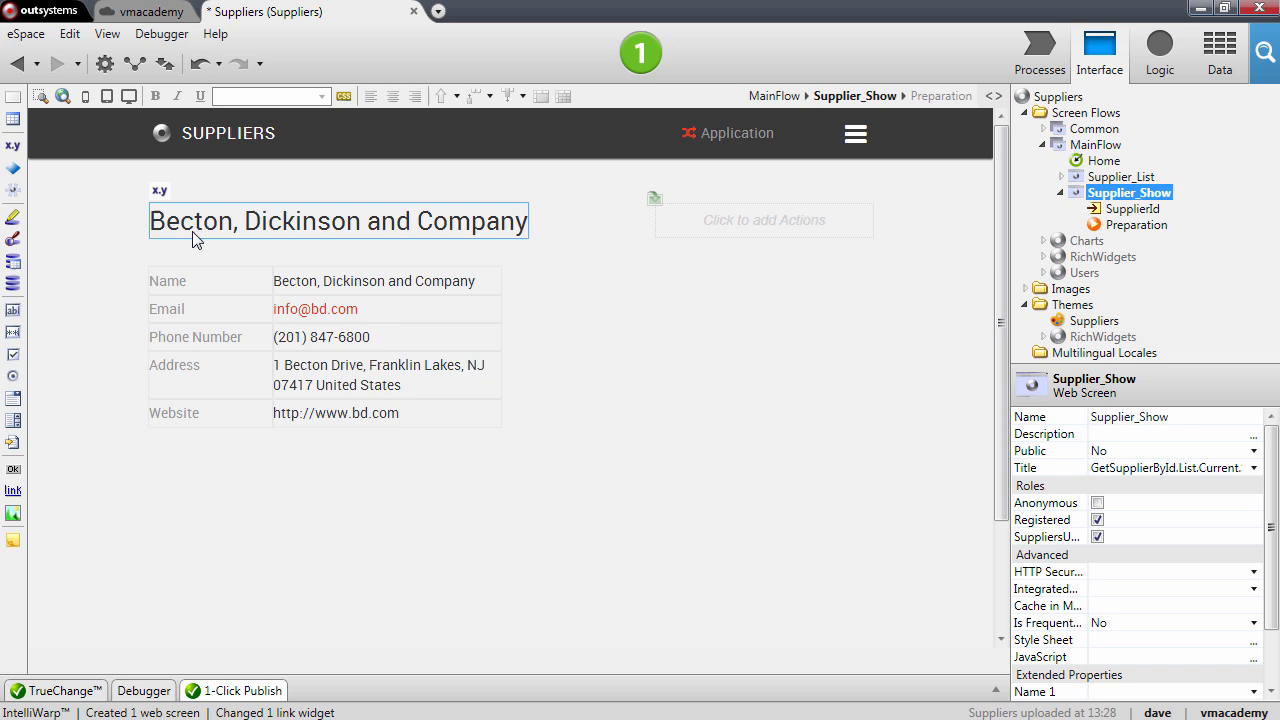
Select the Name label on Supplier_Show, then go back to the MainFlow diagram
left_click(167, 280)
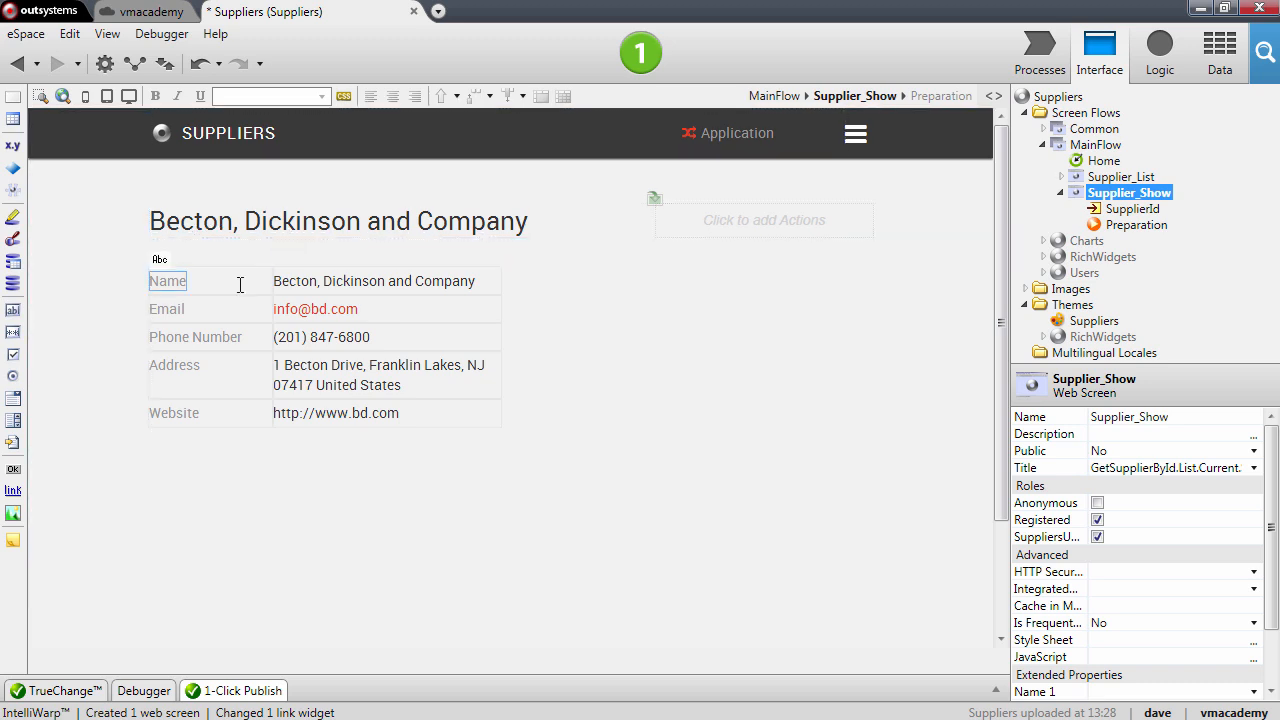
left_click(315, 308)
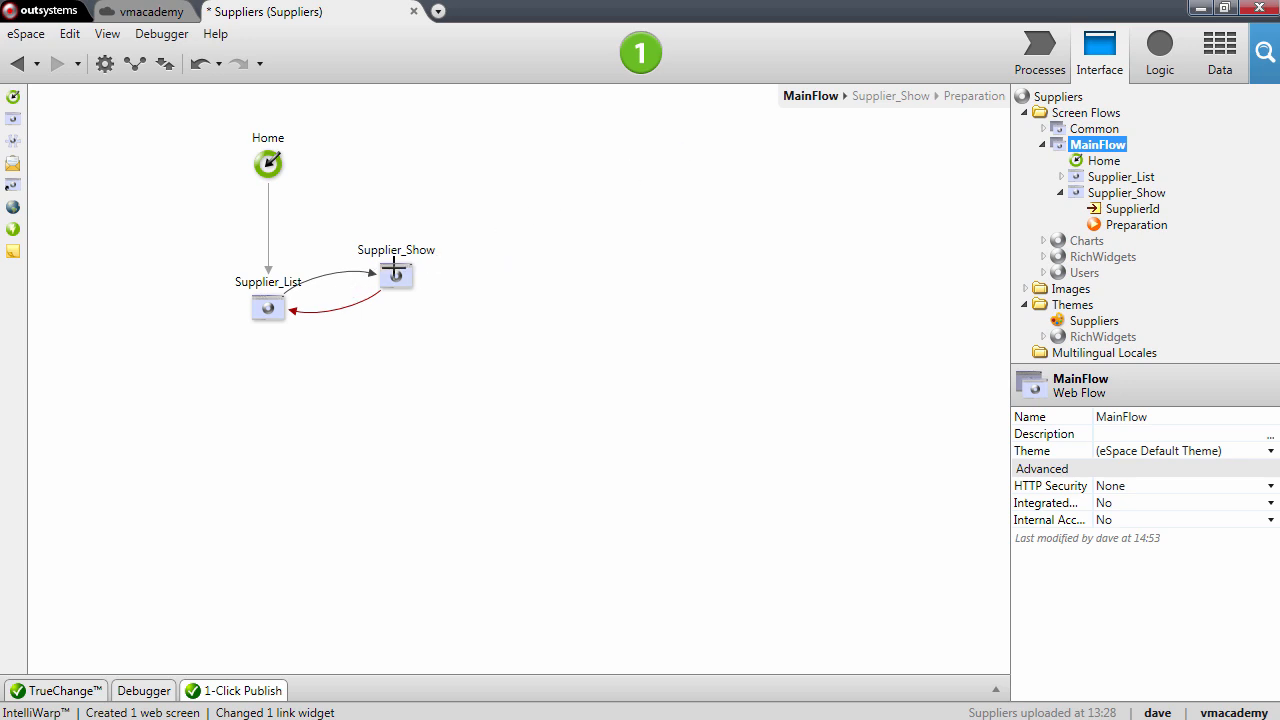
Drop the Supplier entity onto Supplier_Show to generate Supplier_Edit, then open Supplier_List
left_click(1219, 52)
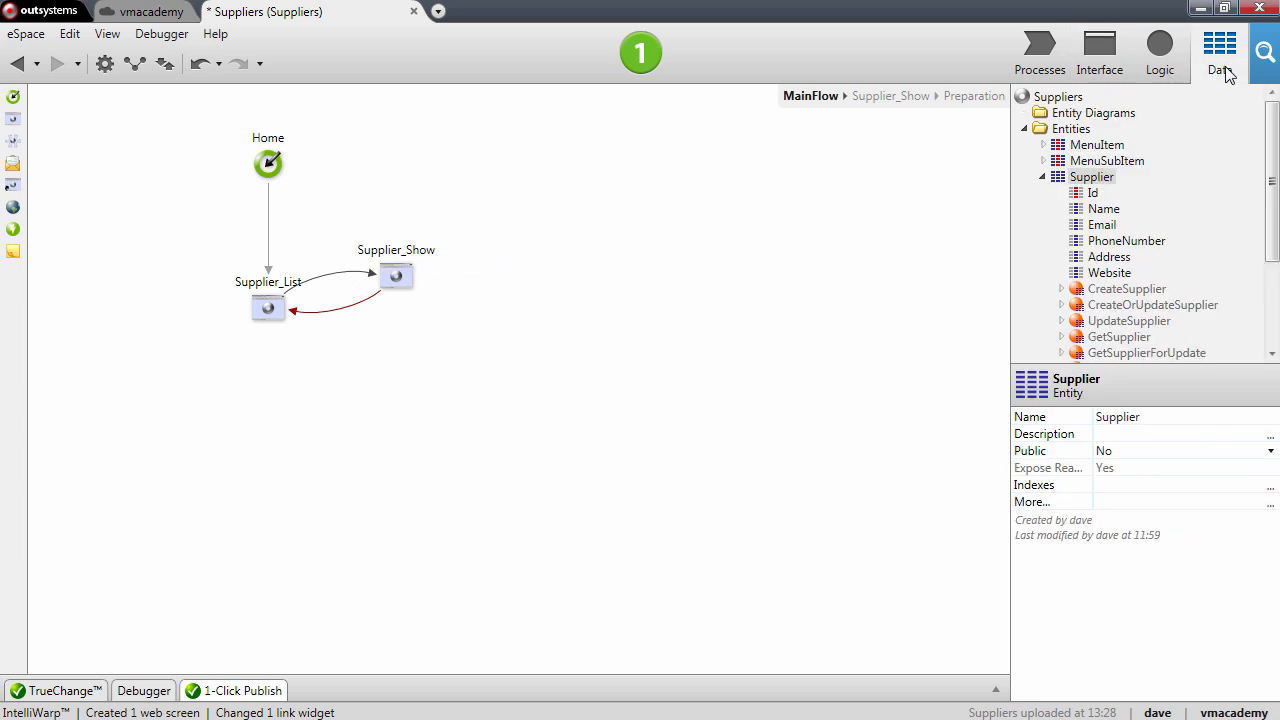
left_click(1091, 176)
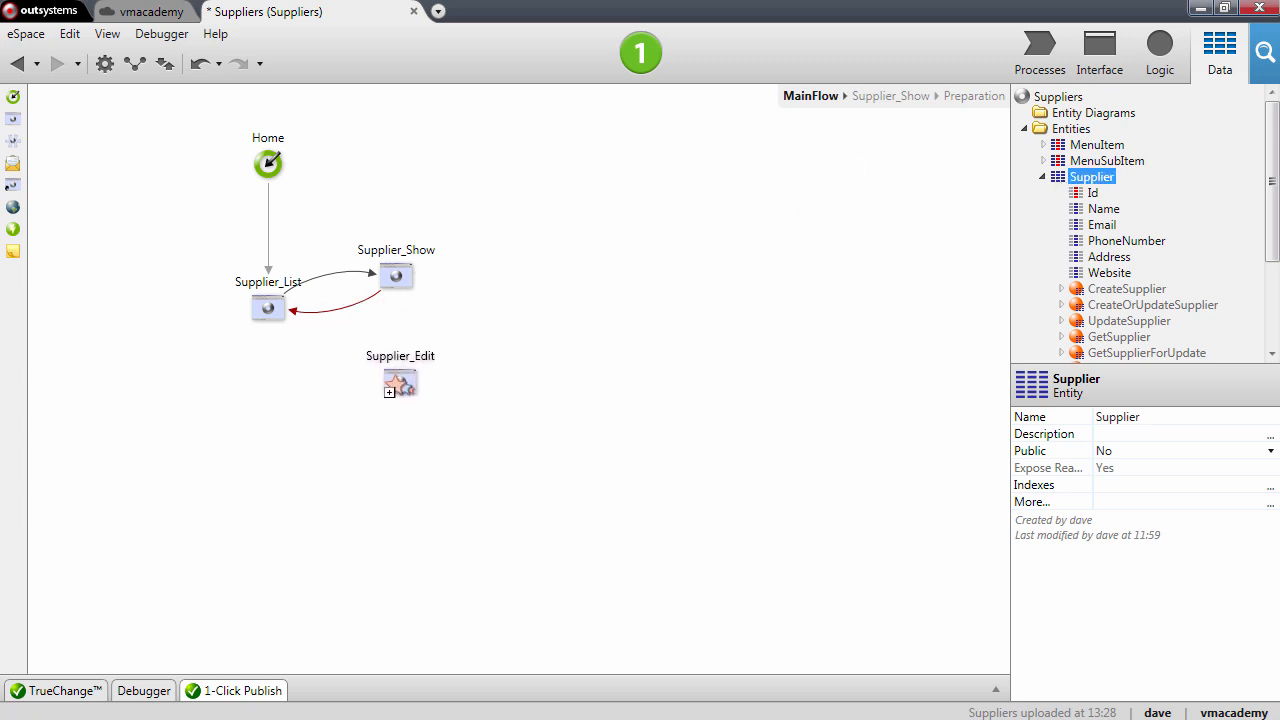
left_click(398, 385)
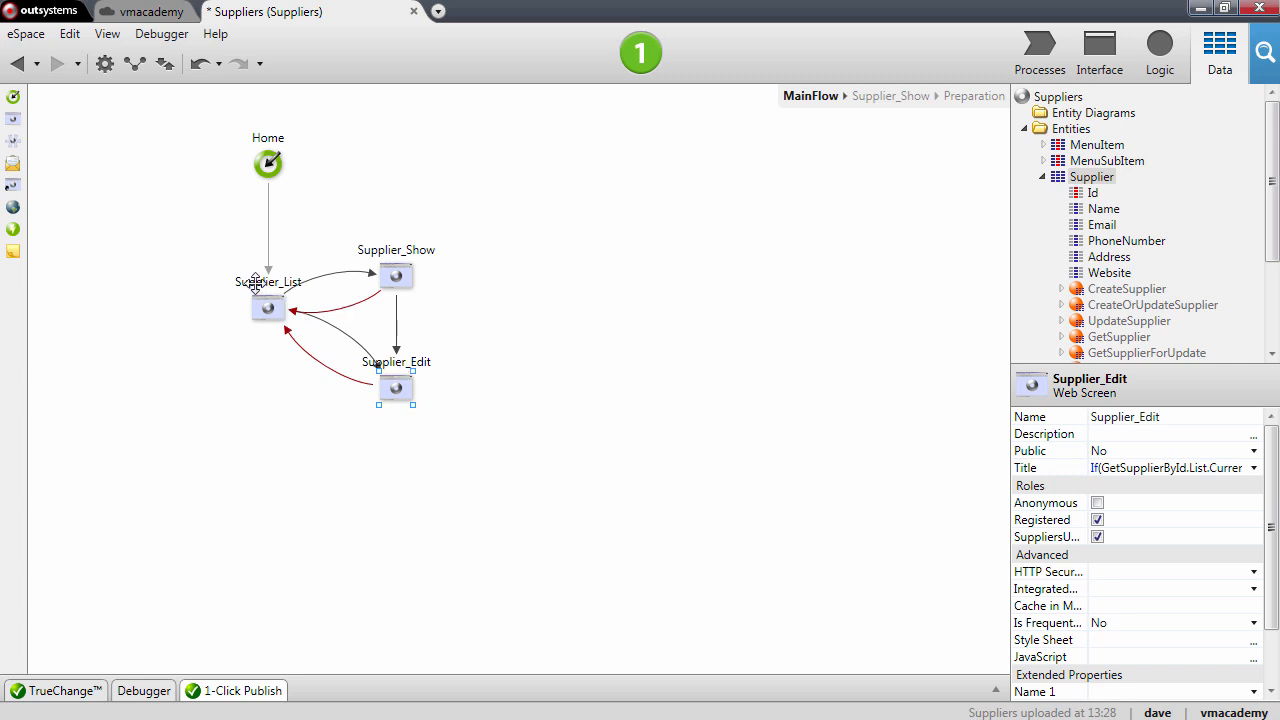
left_click(267, 307)
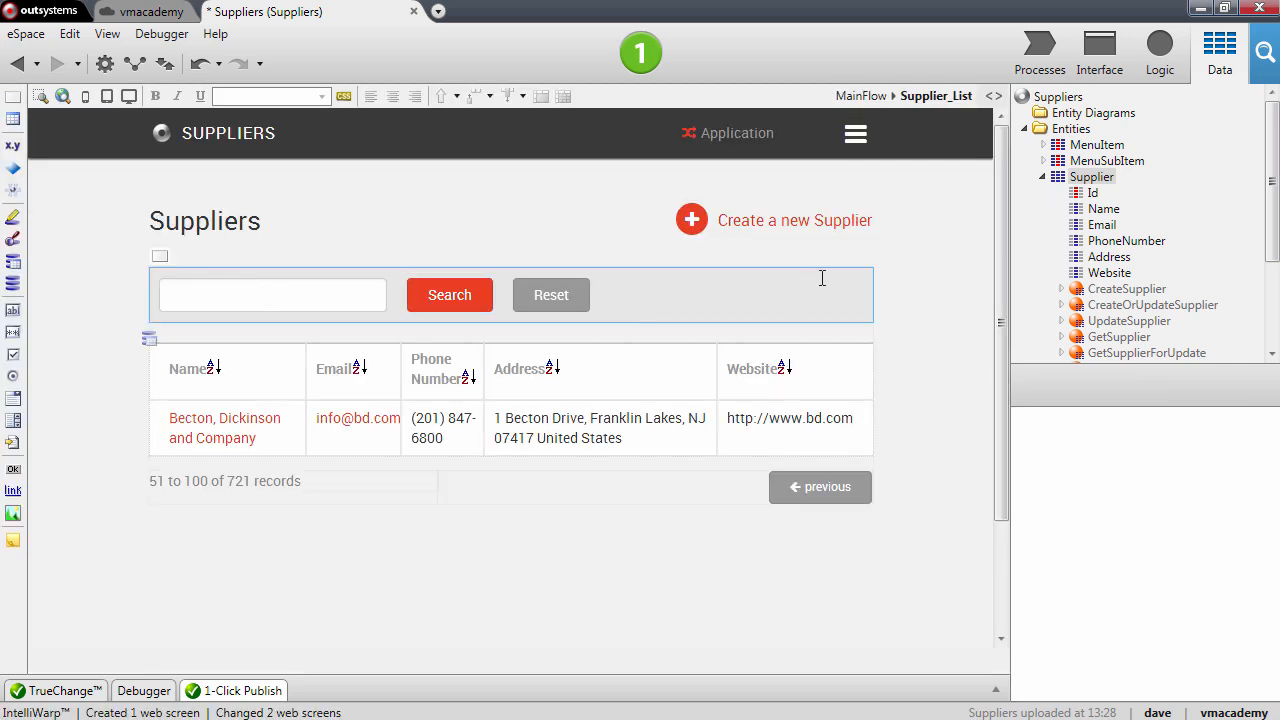
Inspect the Create a new Supplier link, then Supplier_Edit's SupplierId and GetSupplierById query
left_click(794, 220)
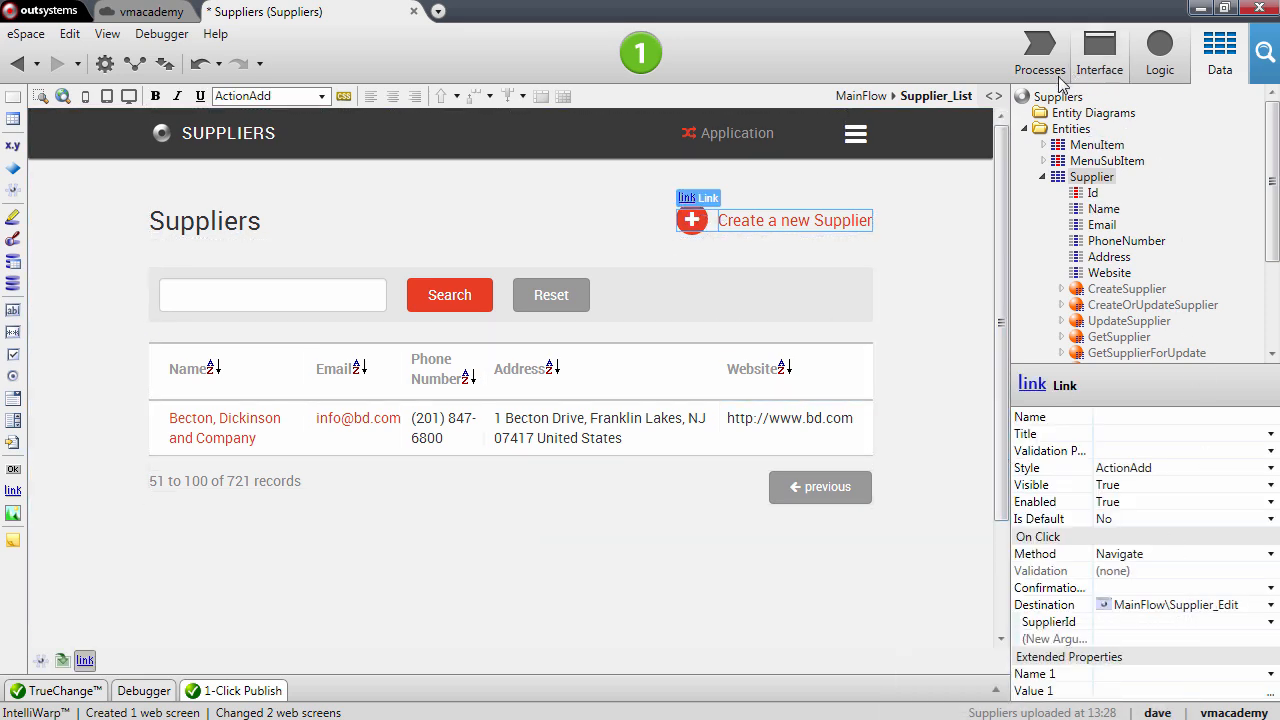
left_click(1099, 52)
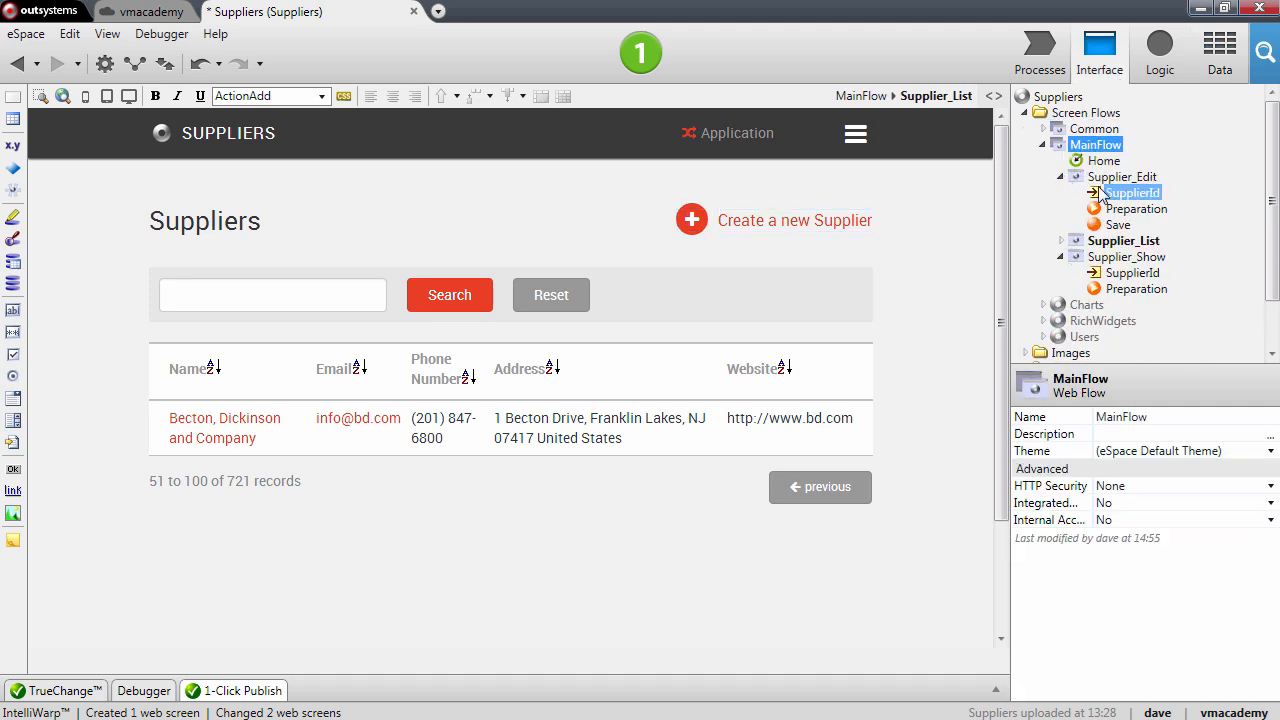
left_click(1133, 192)
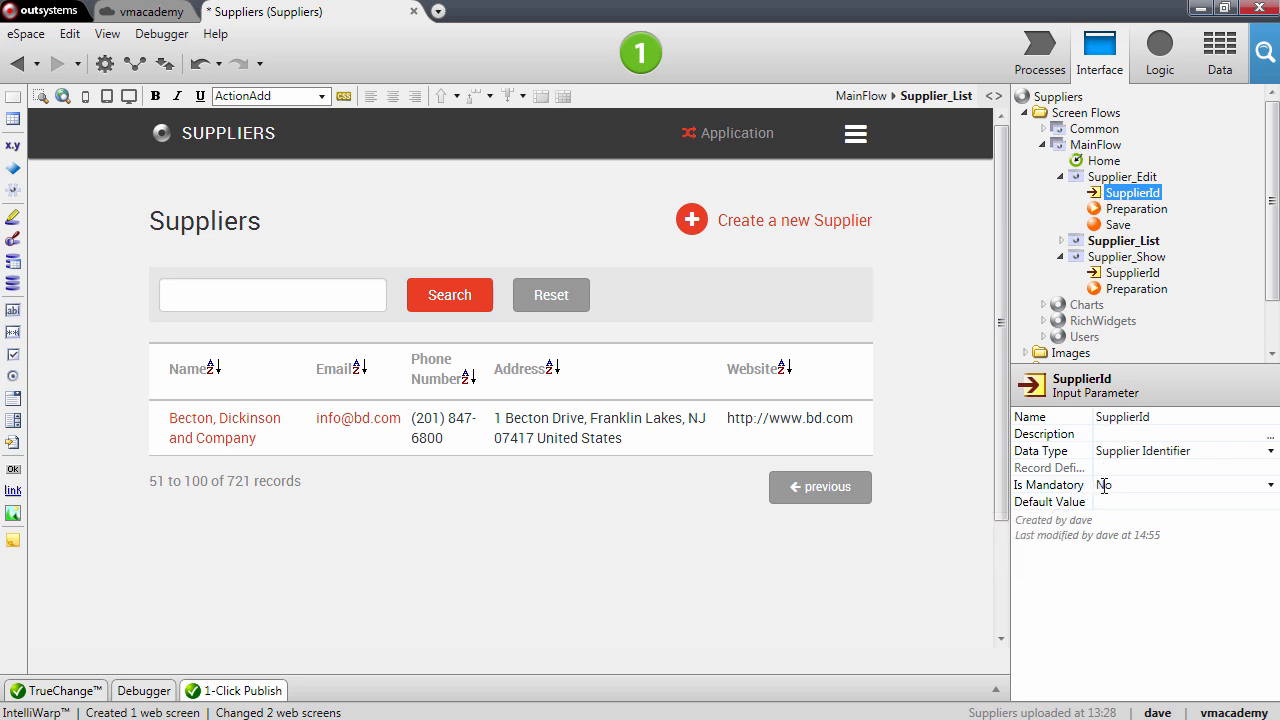
left_click(1124, 240)
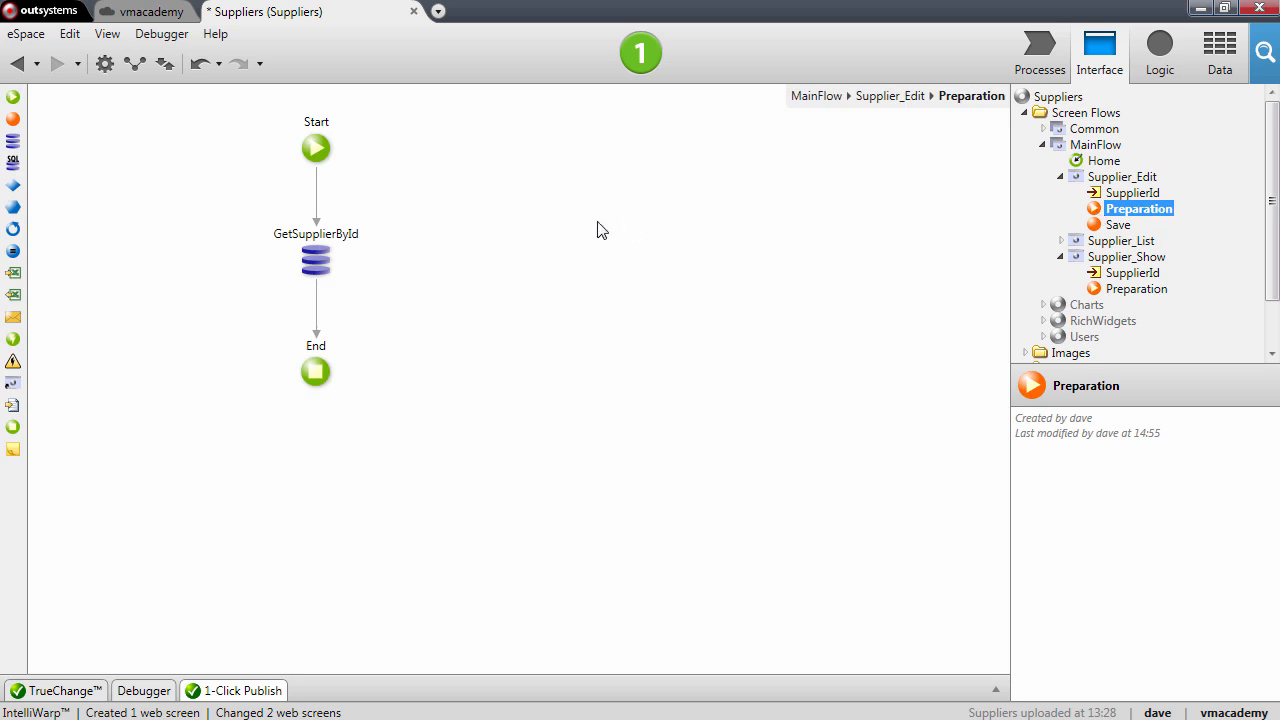
mouse_move(765, 468)
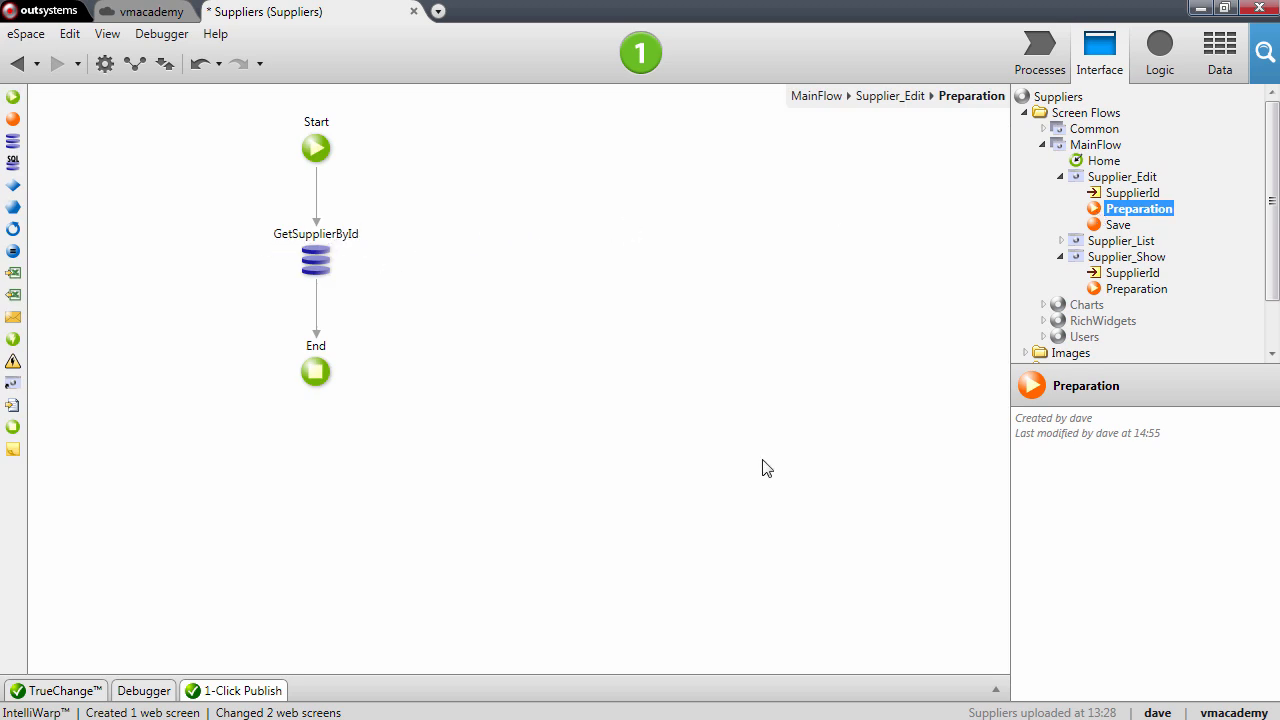
left_click(315, 260)
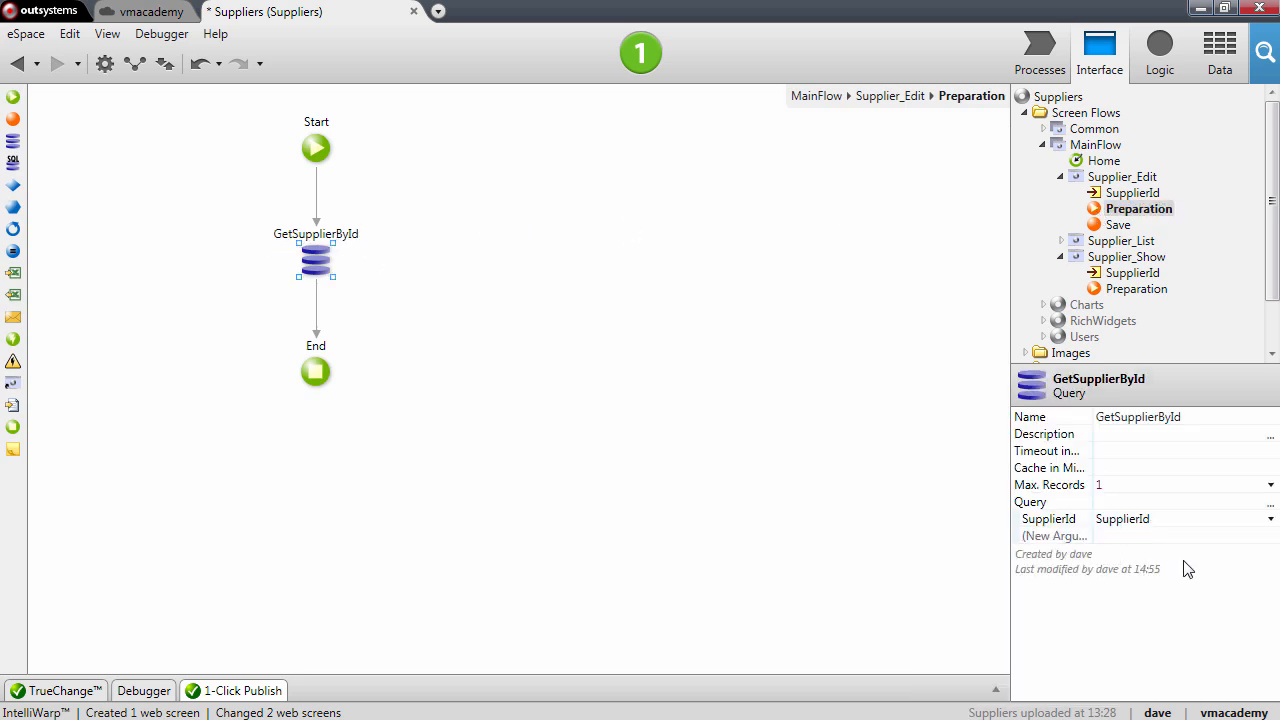
left_click(1122, 176)
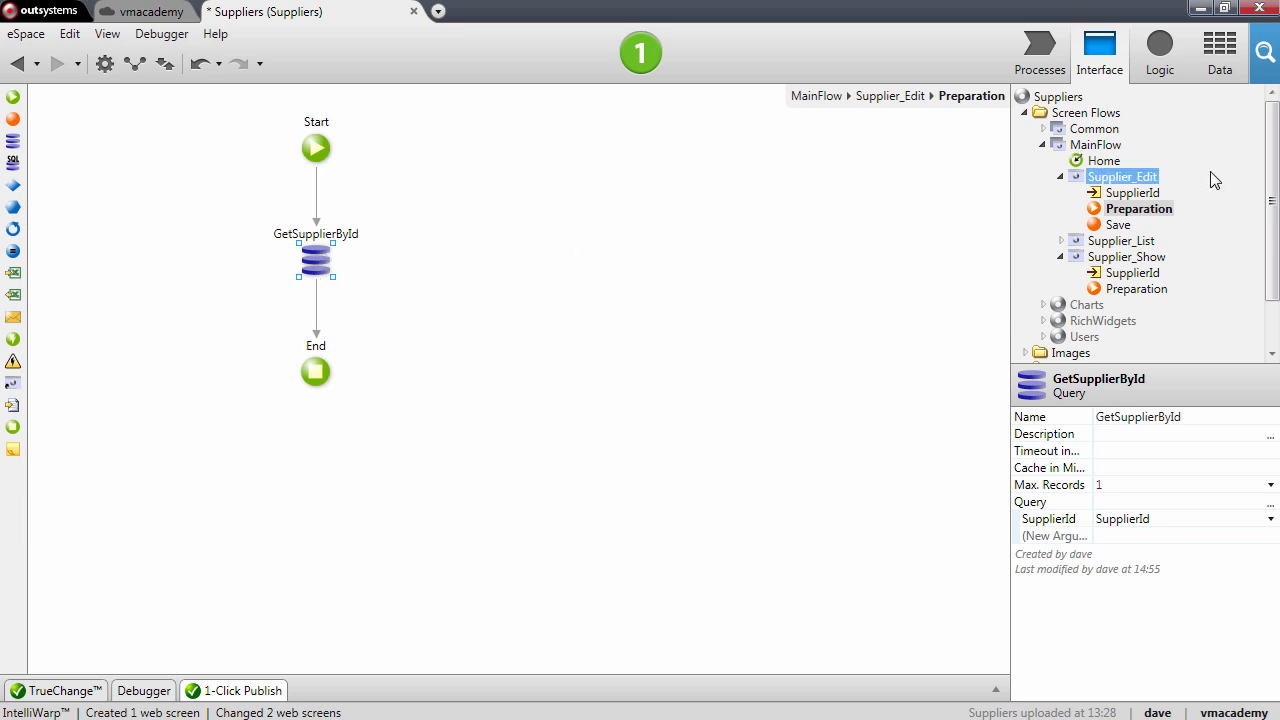
Open Supplier_Edit, inspect its supplier-name title, and open the Save logic
left_click(1122, 176)
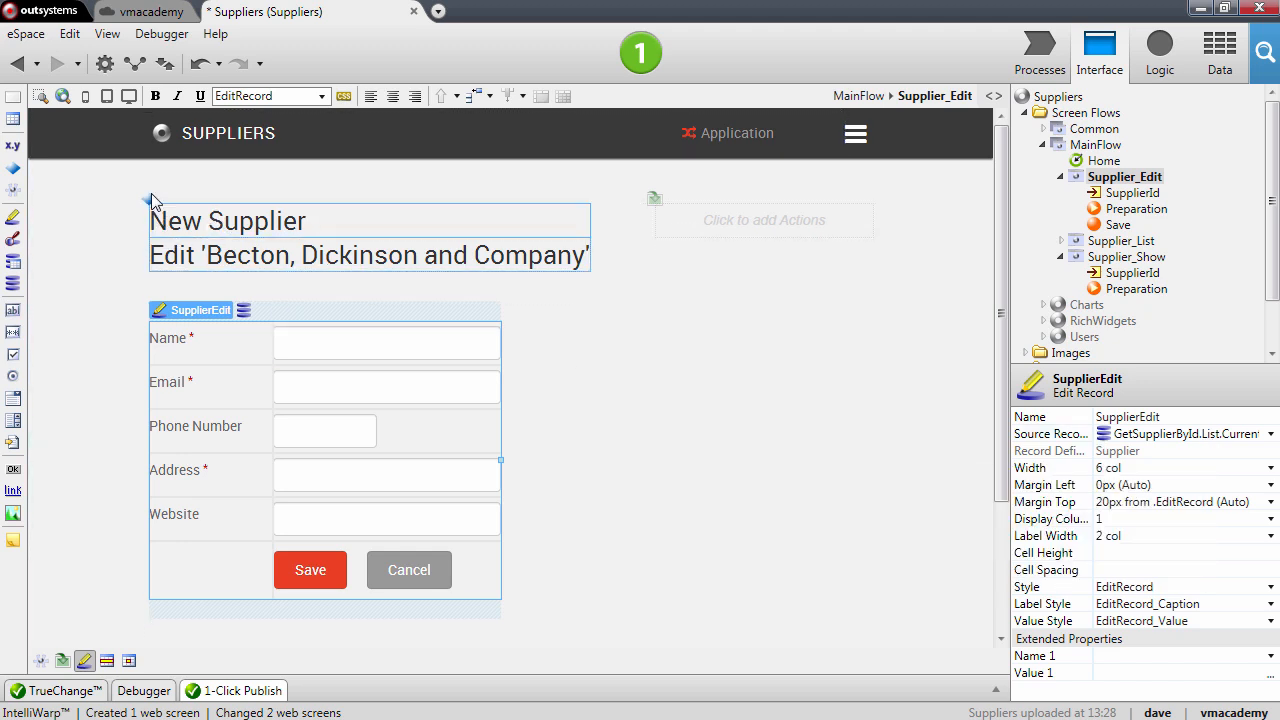
left_click(227, 220)
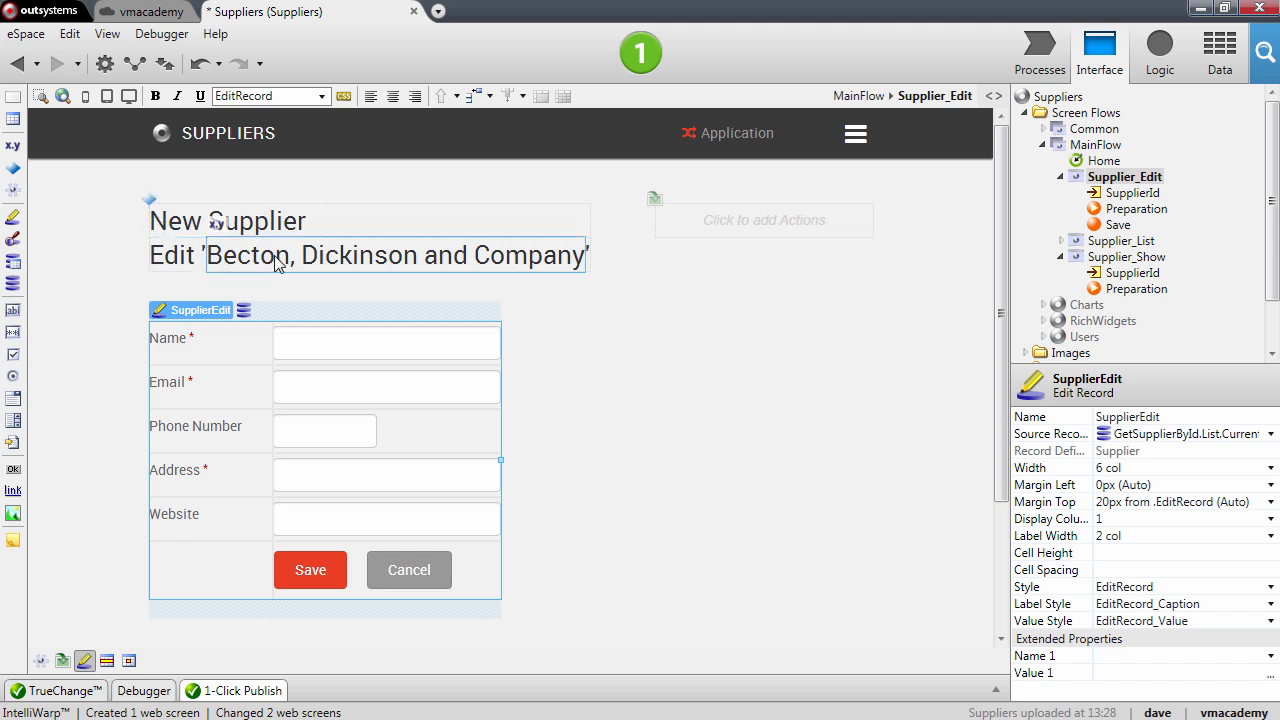
mouse_move(543, 262)
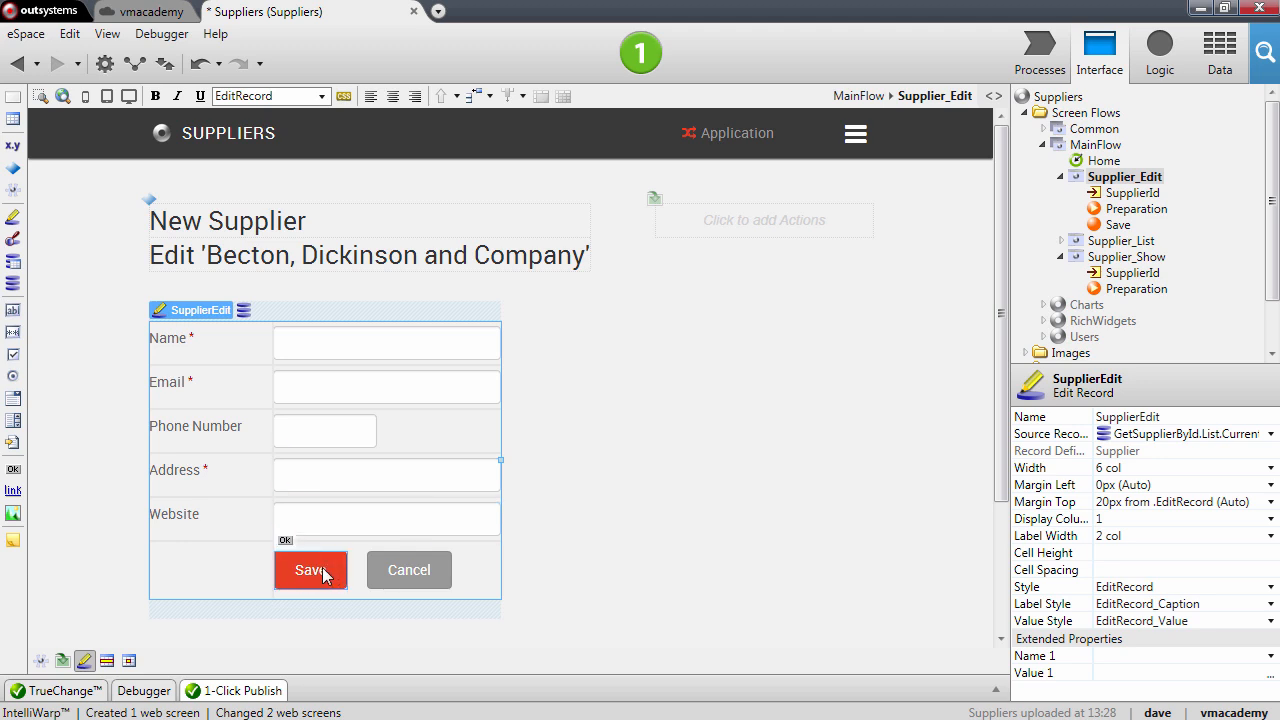
left_click(1117, 225)
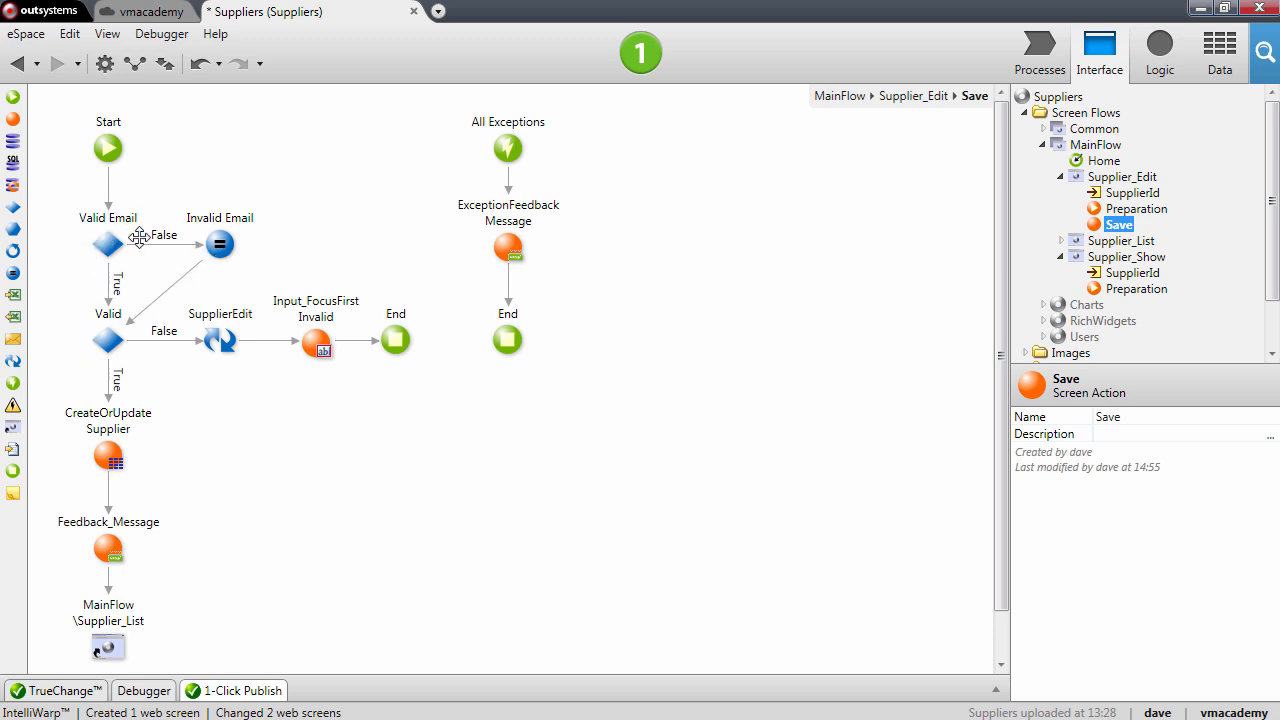
mouse_move(229, 322)
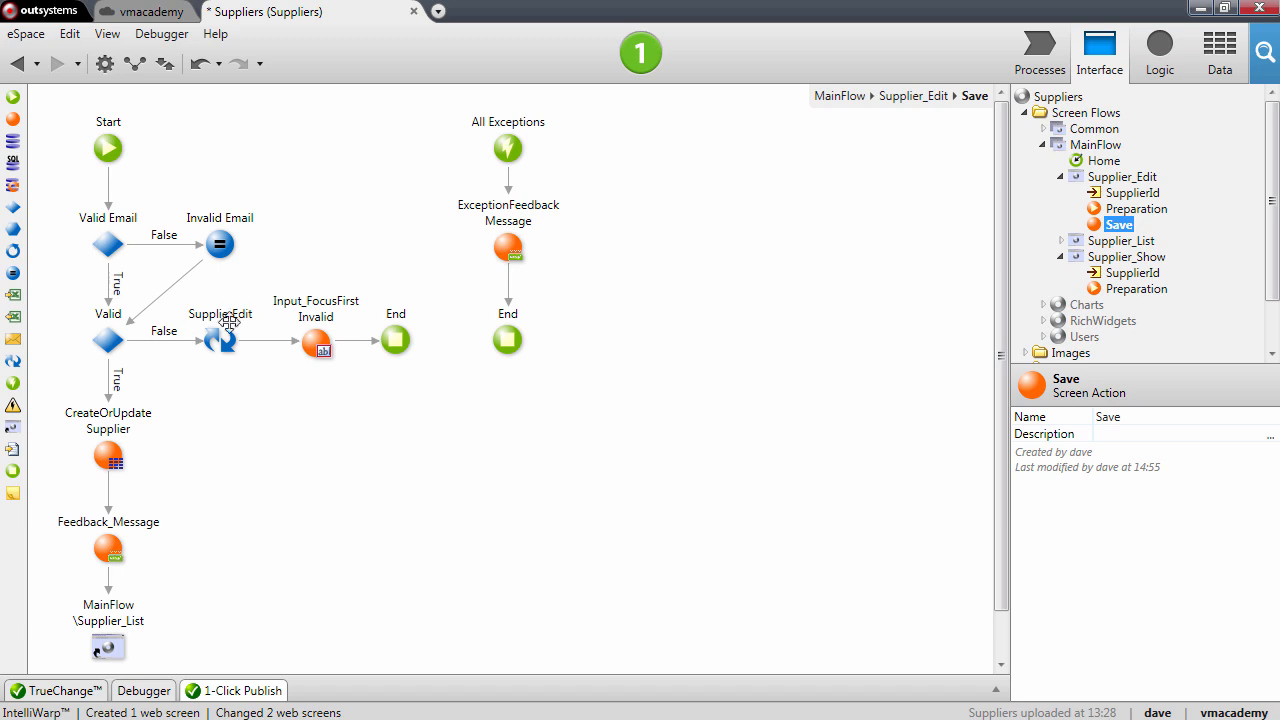
mouse_move(420, 367)
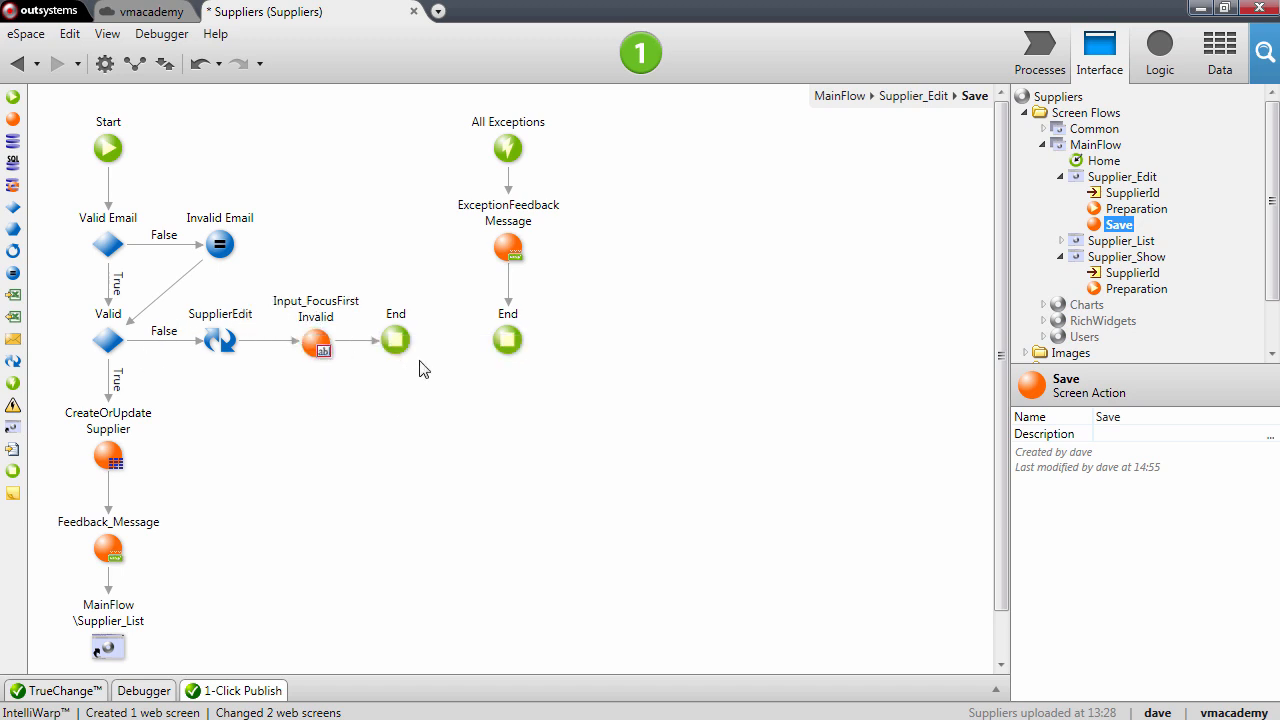
Inspect the Save action's SupplierEdit Ajax Refresh and Supplier_List destination, then reopen MainFlow
left_click(220, 340)
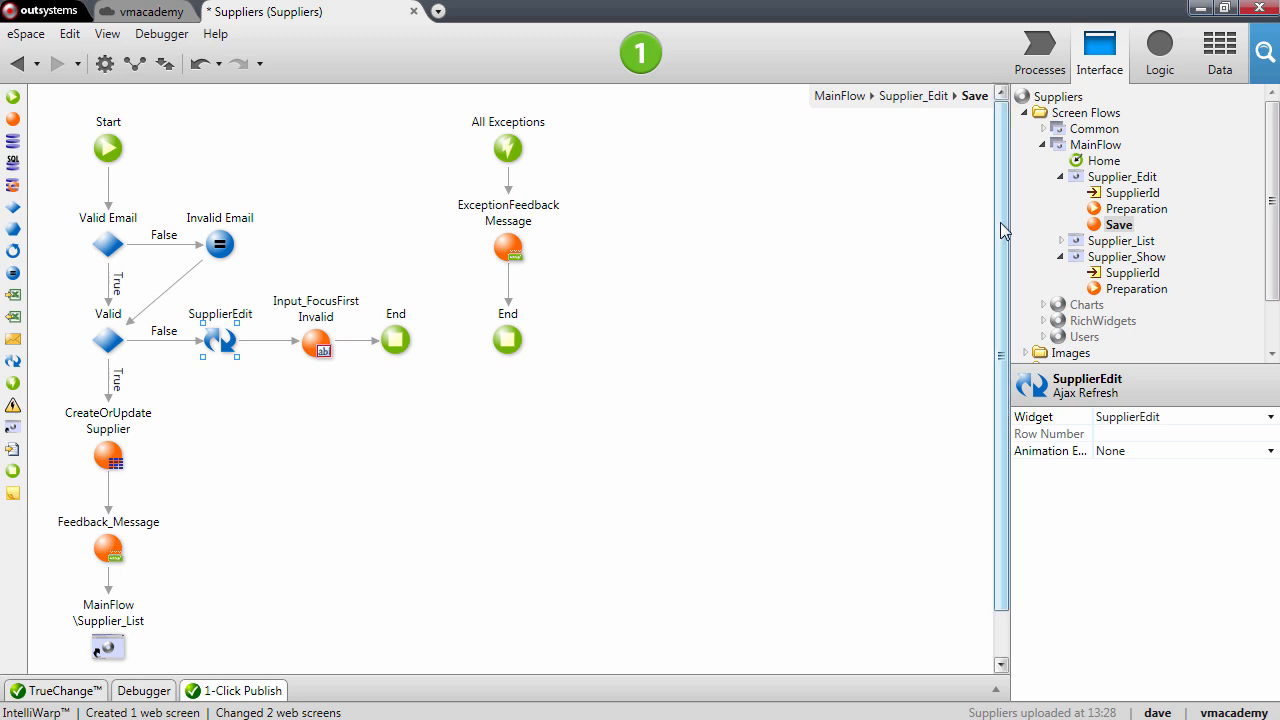
scroll("down", 3)
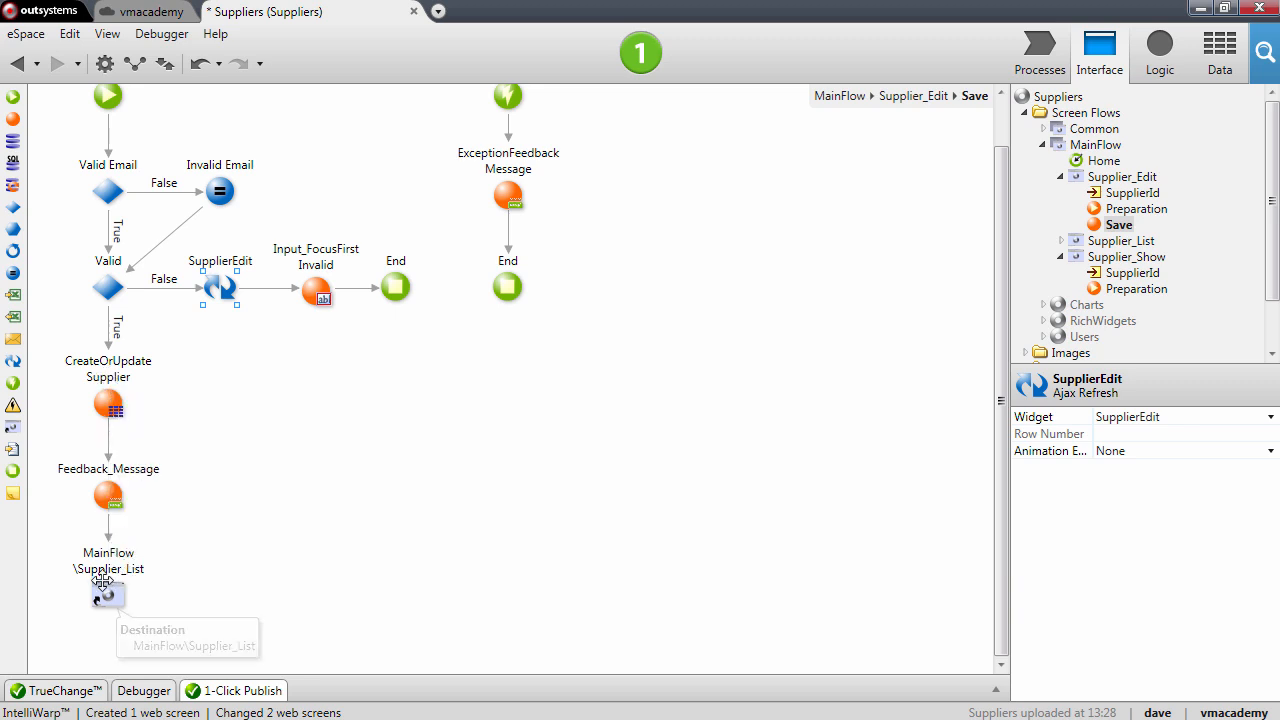
left_click(107, 593)
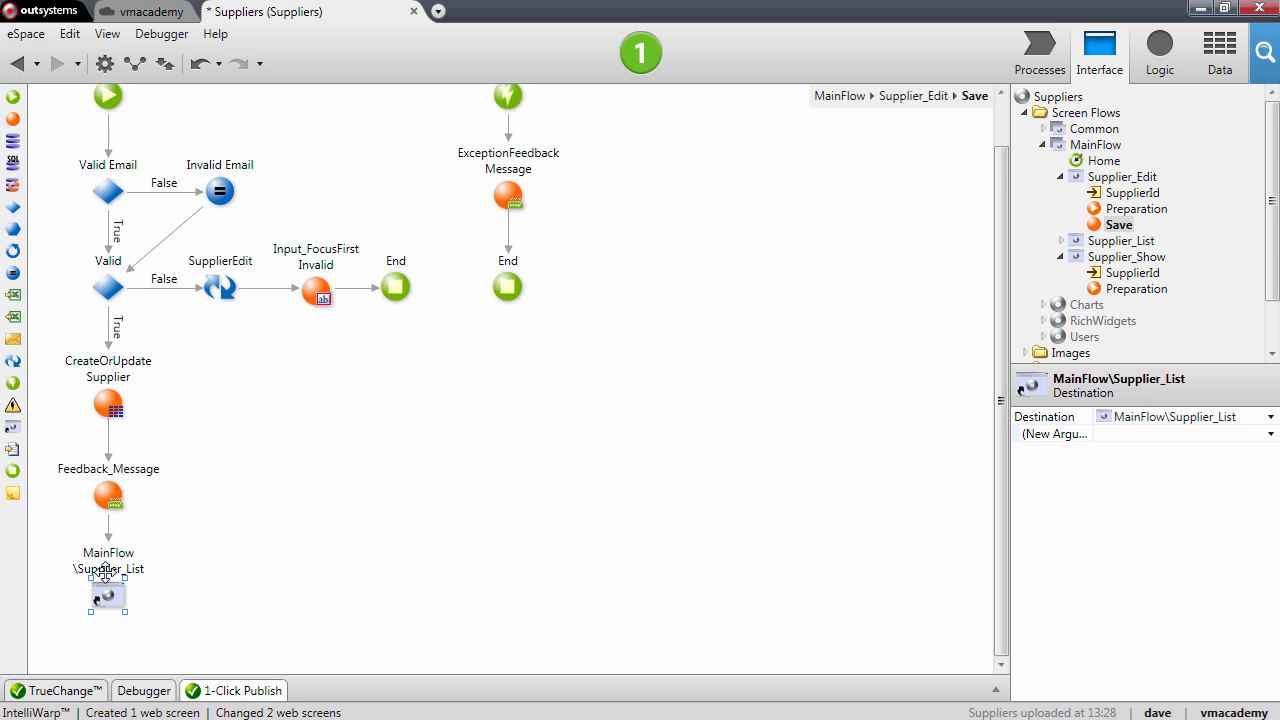
left_click(1126, 256)
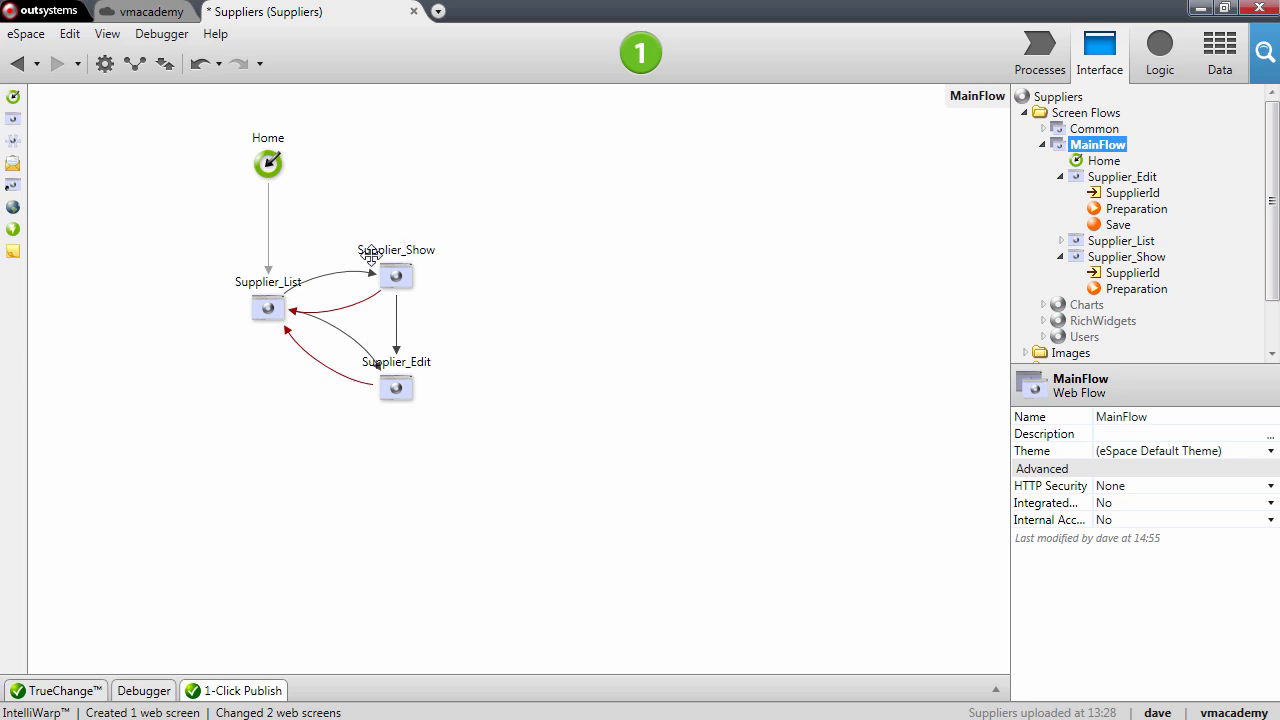
mouse_move(388, 391)
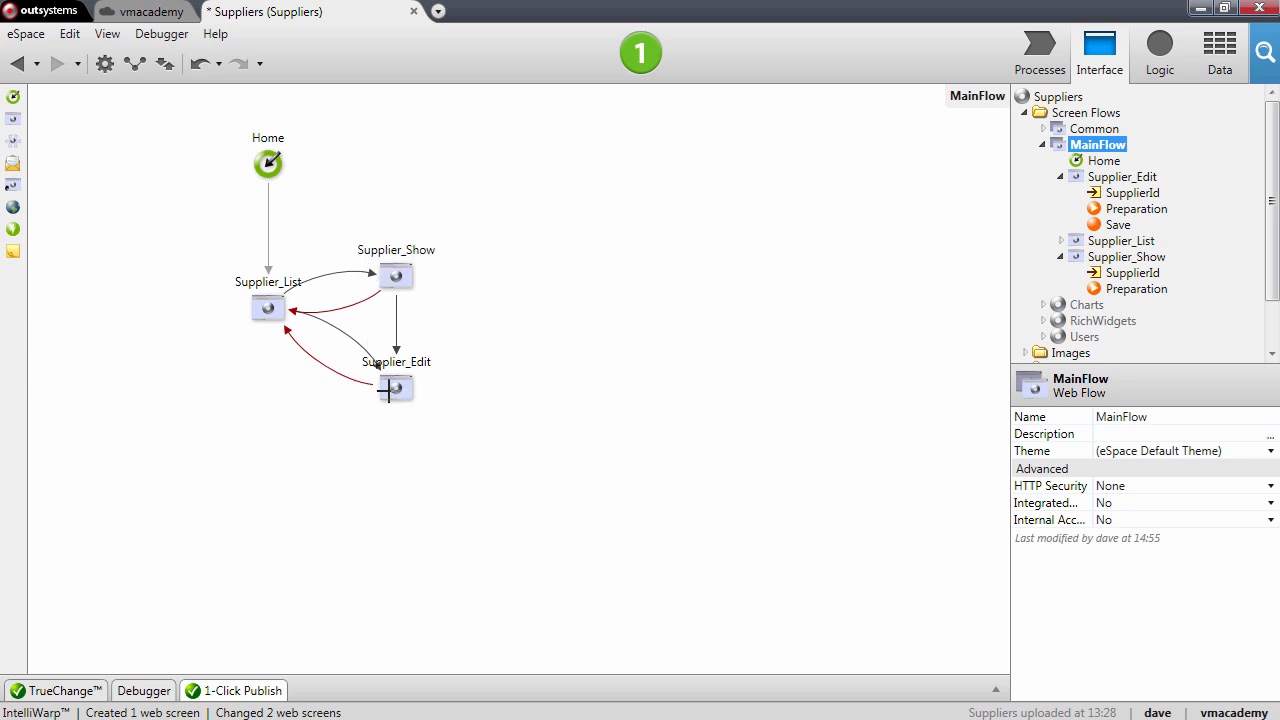
mouse_move(394, 250)
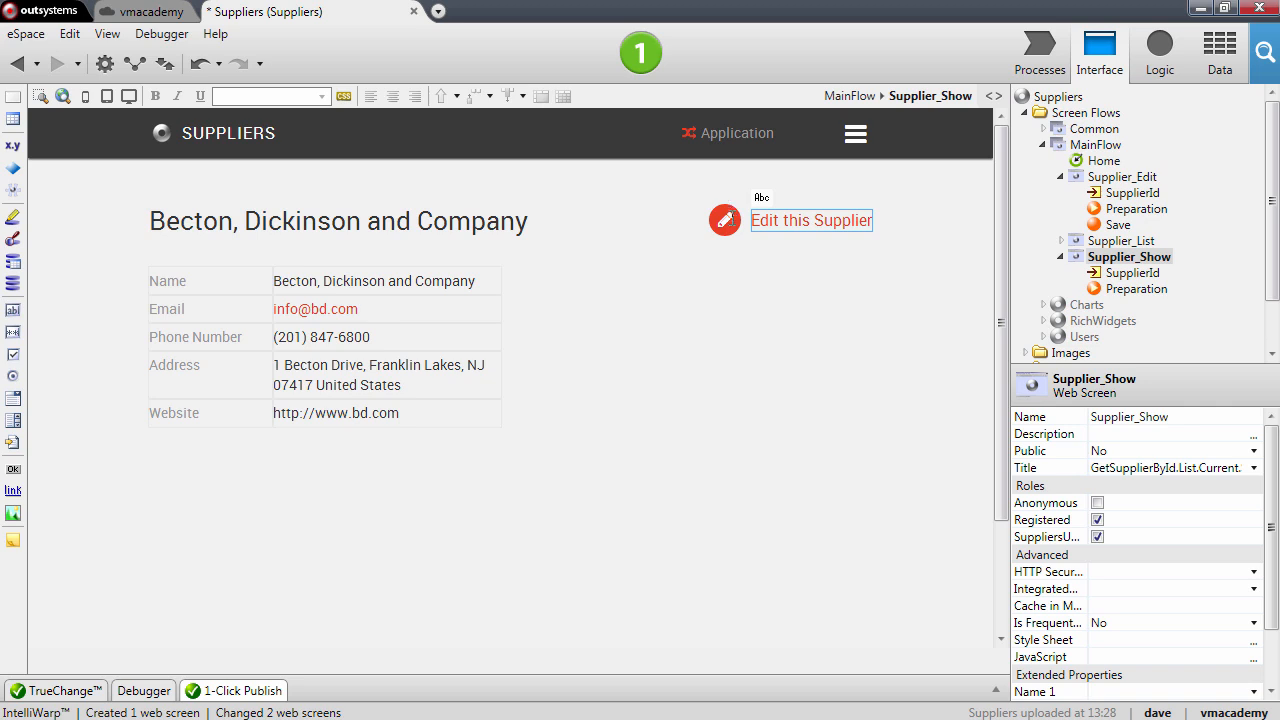
Inspect the Edit this Supplier link on the Supplier_Show screen
left_click(811, 220)
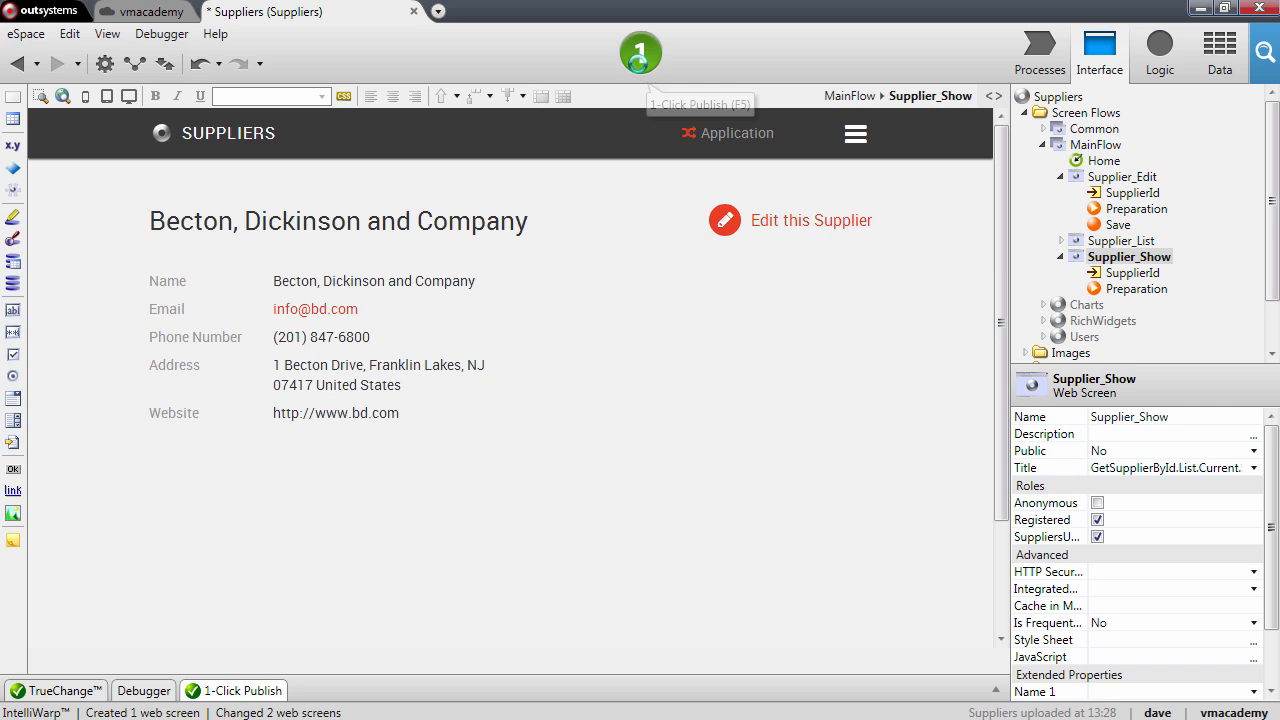
Publish the app, then open Abbott Laboratories' details from the supplier list in the browser
left_click(640, 53)
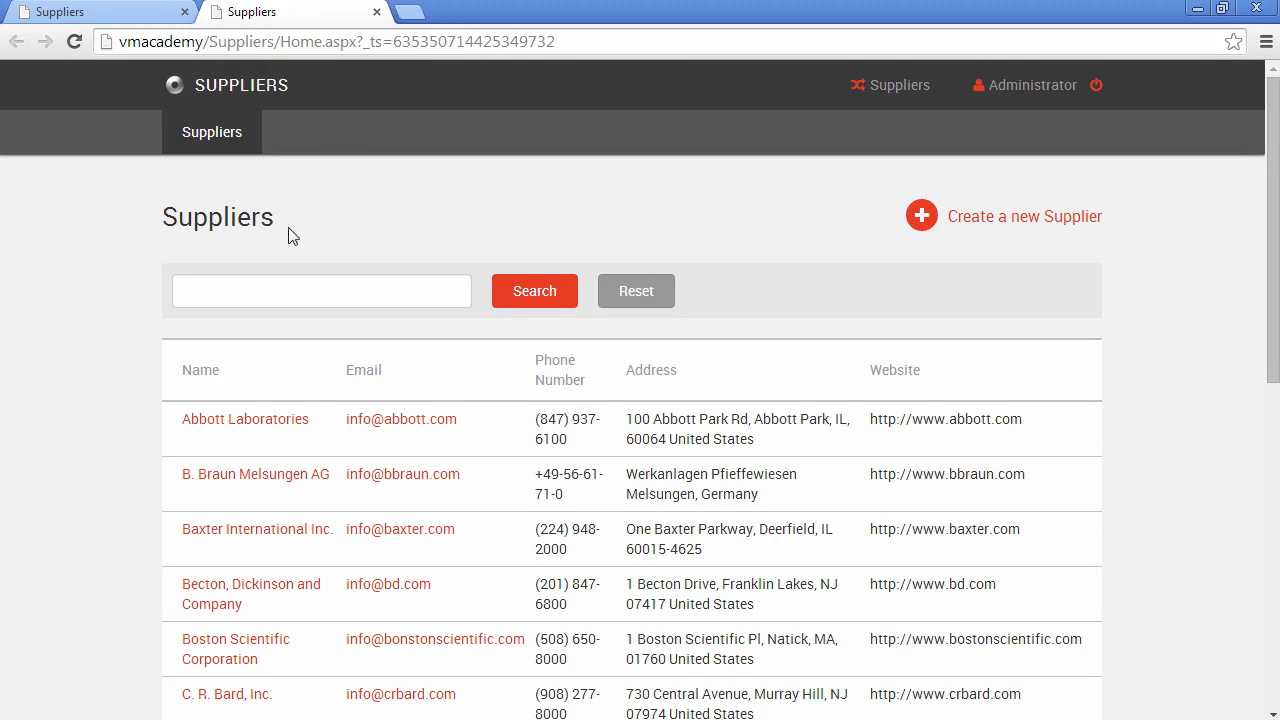
mouse_move(712, 311)
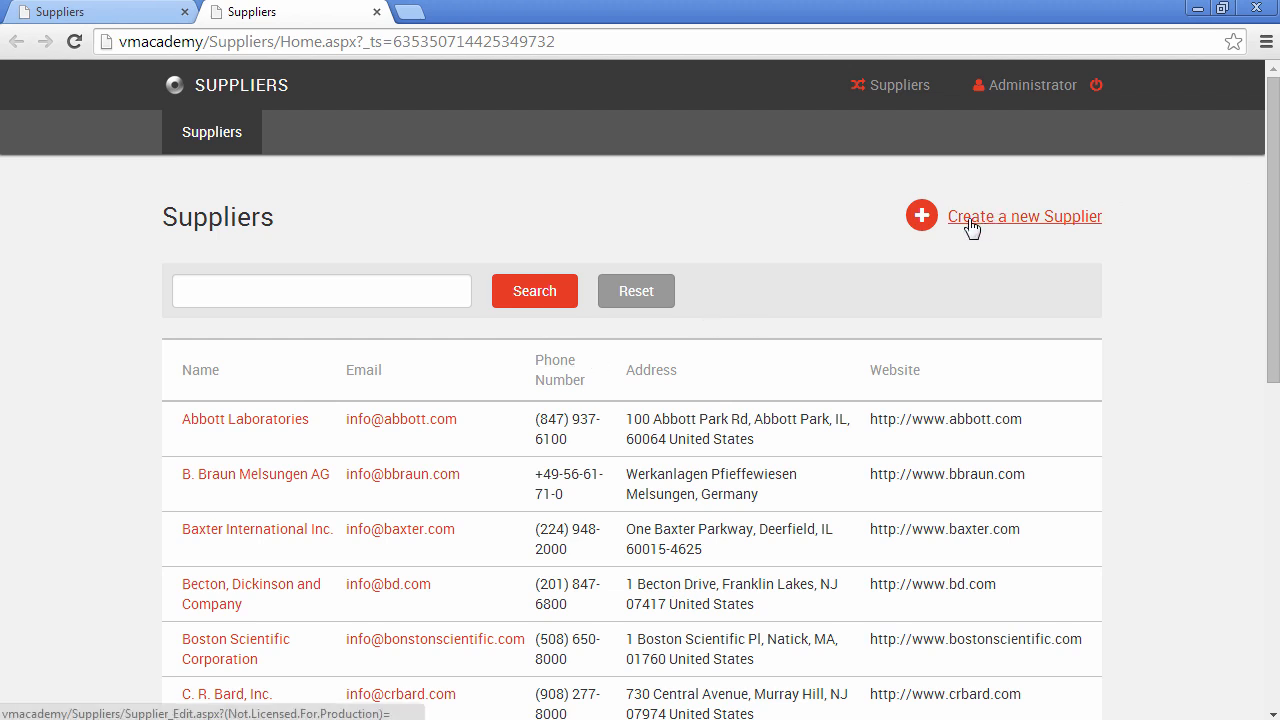
scroll("down", 3)
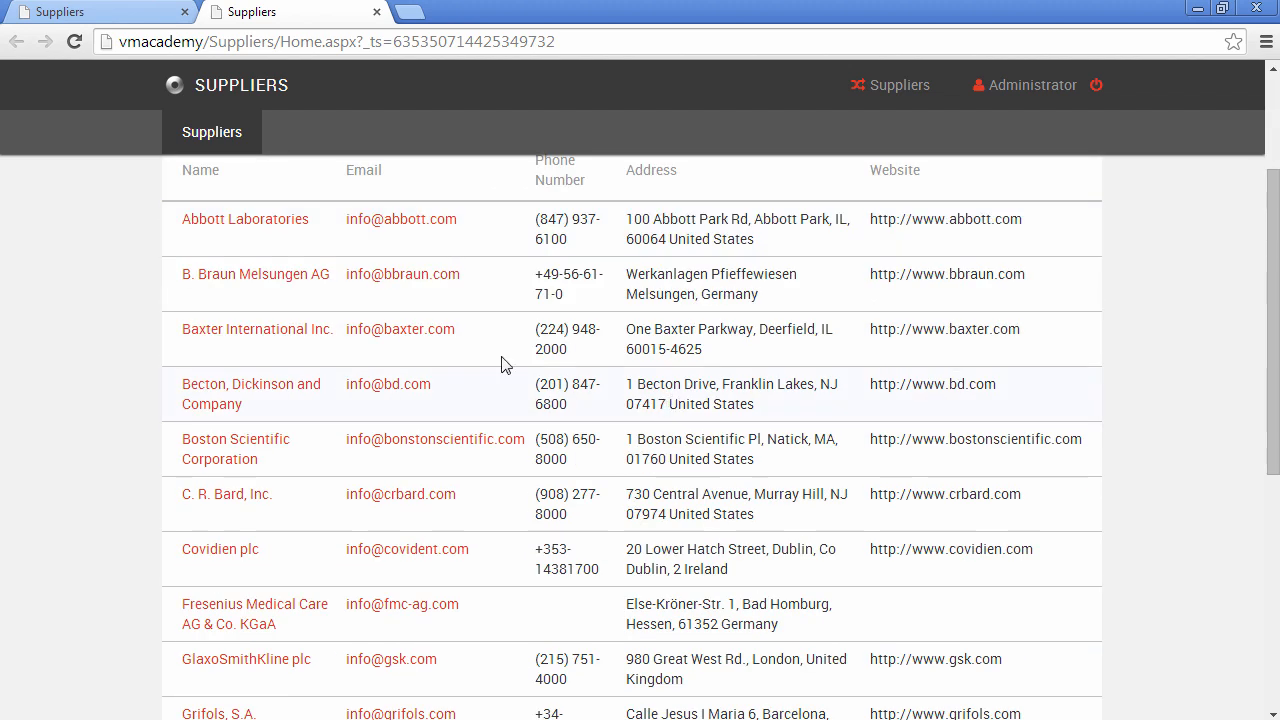
left_click(245, 219)
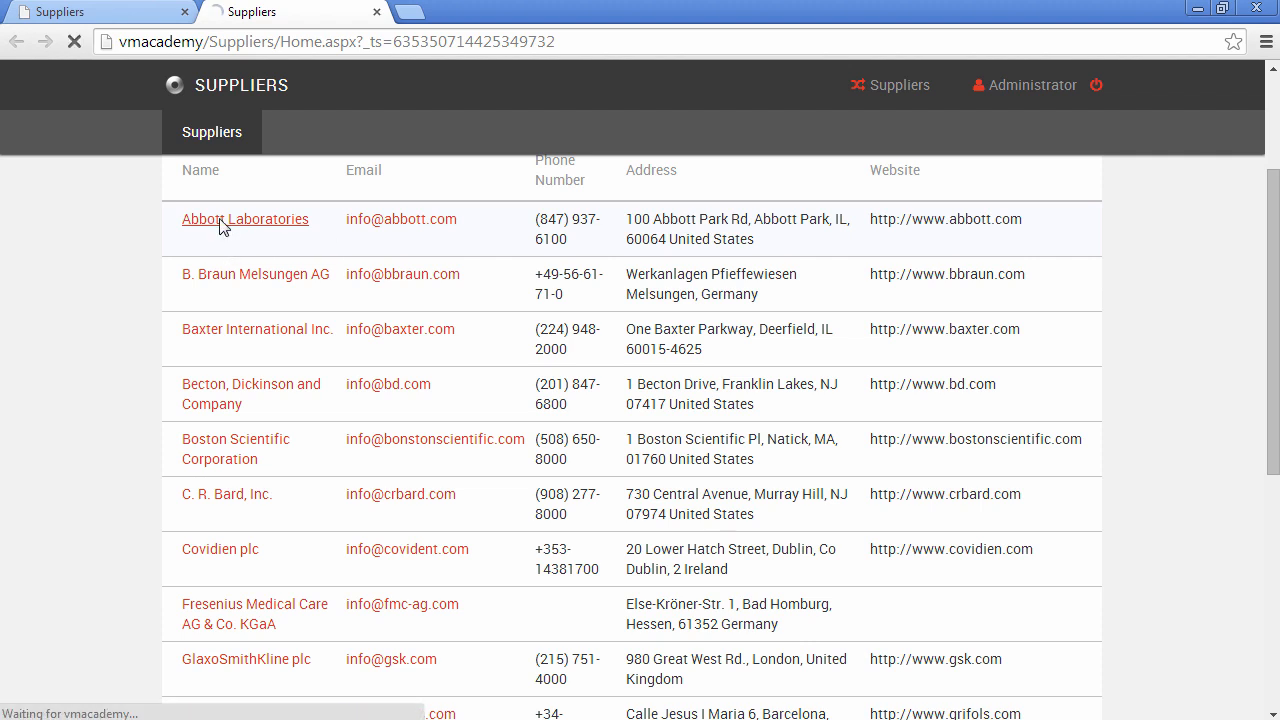
left_click(245, 219)
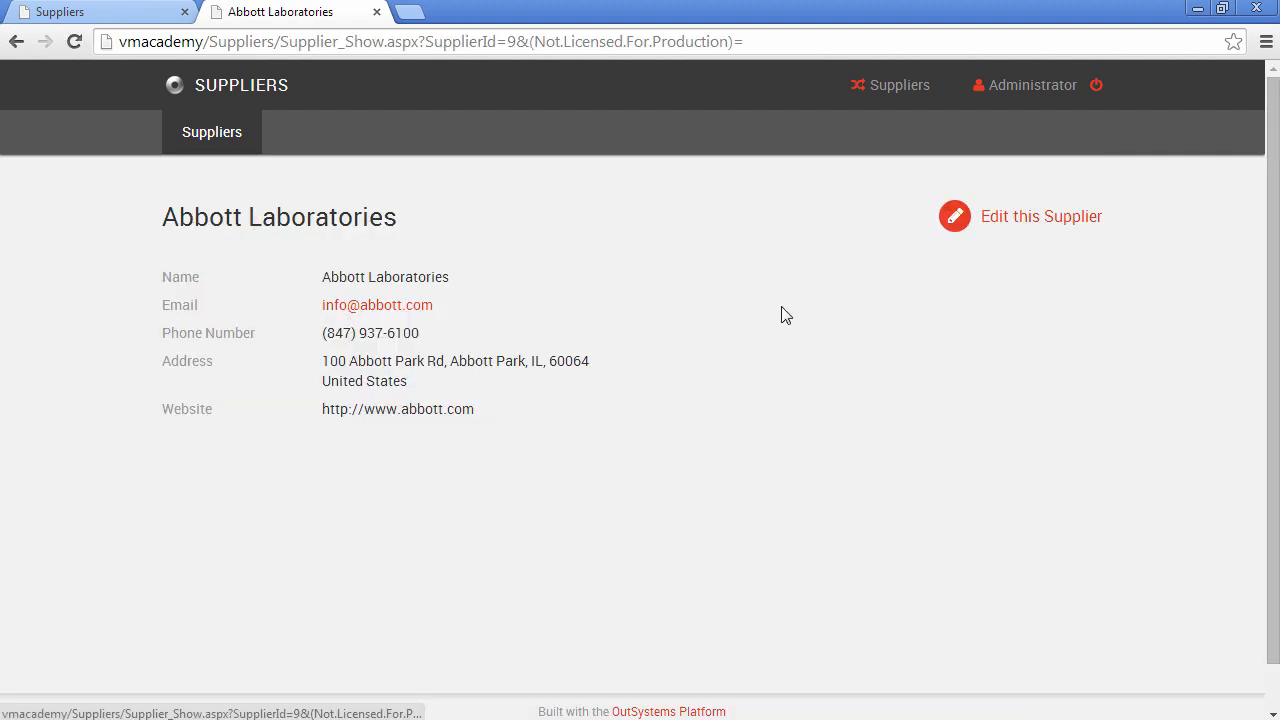
mouse_move(423, 431)
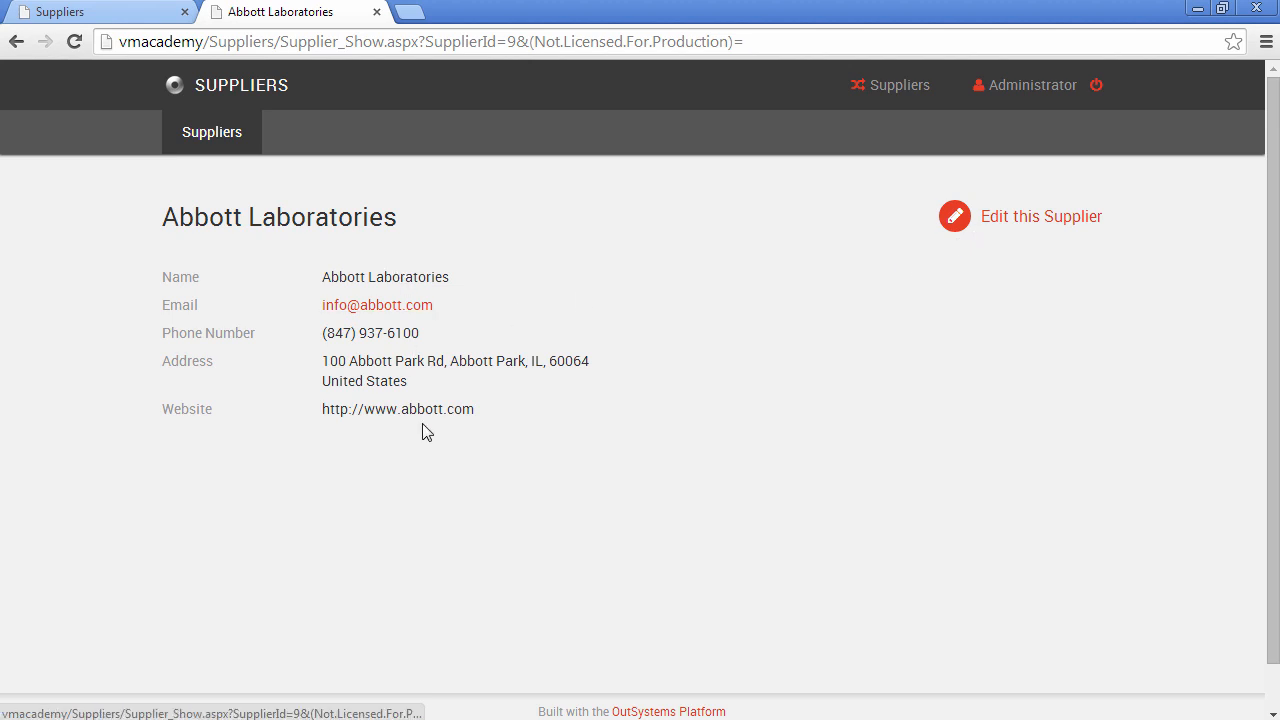
left_click(1040, 216)
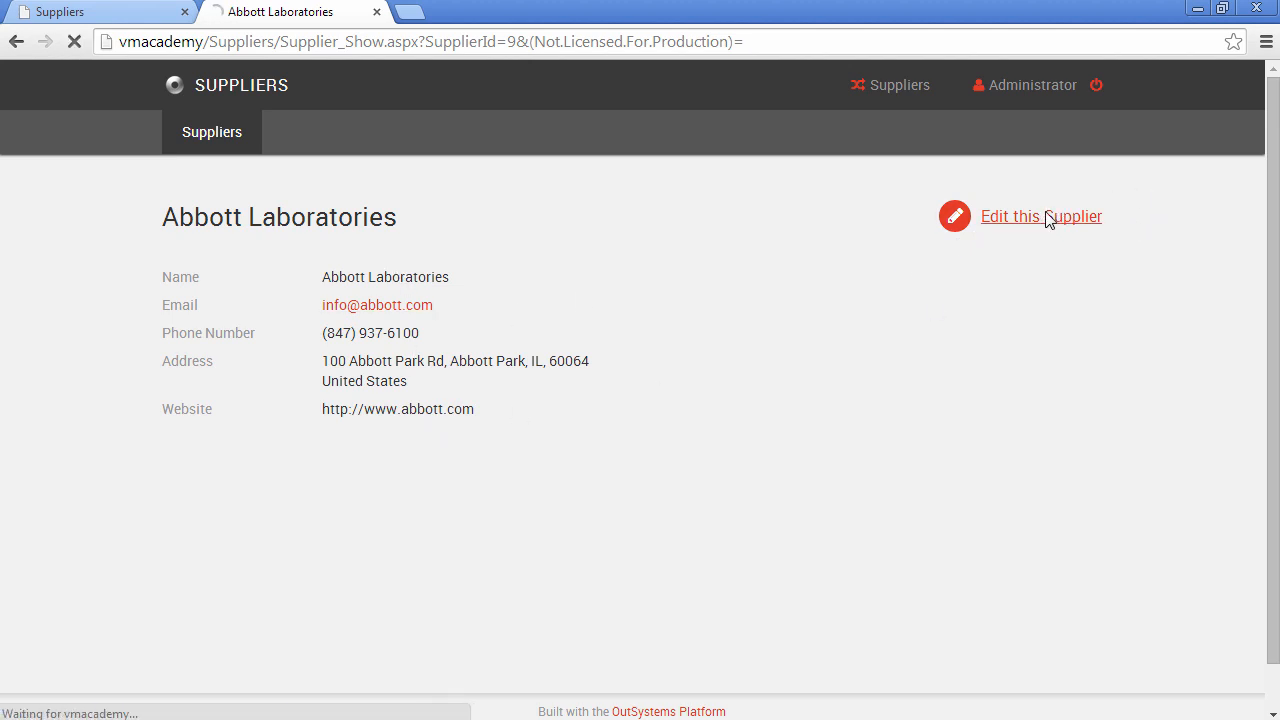
left_click(1040, 216)
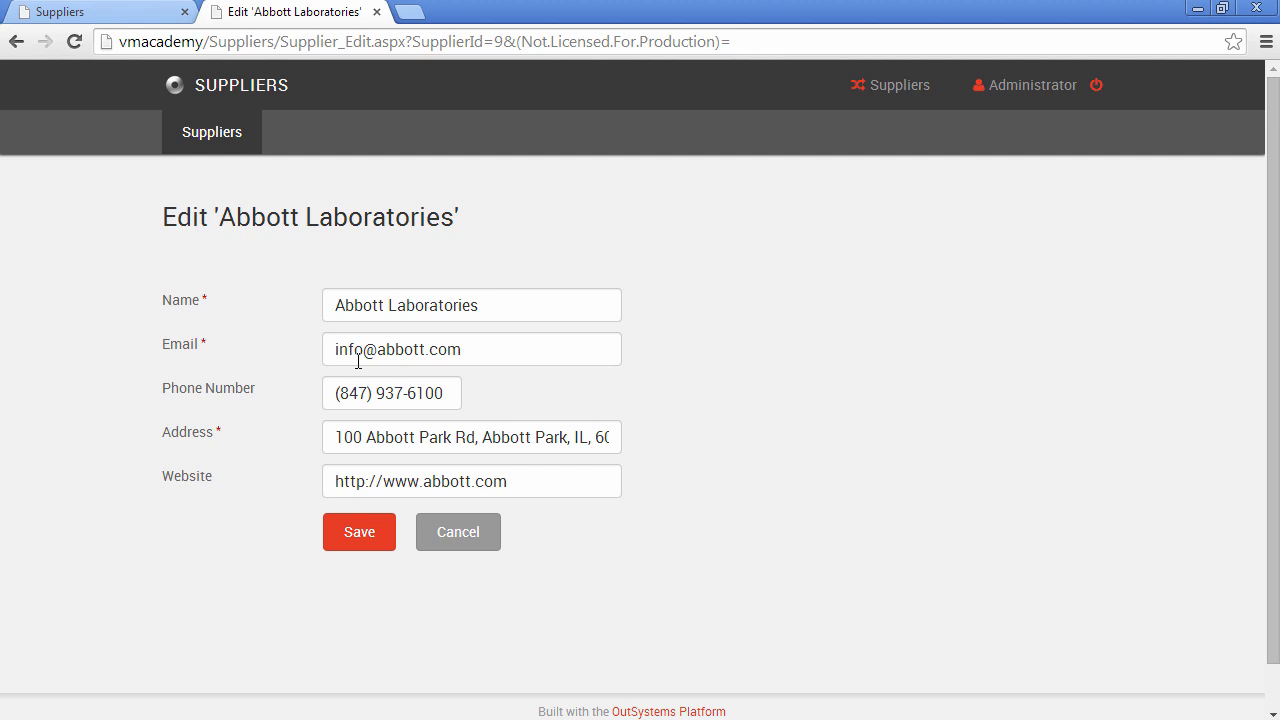
mouse_move(526, 486)
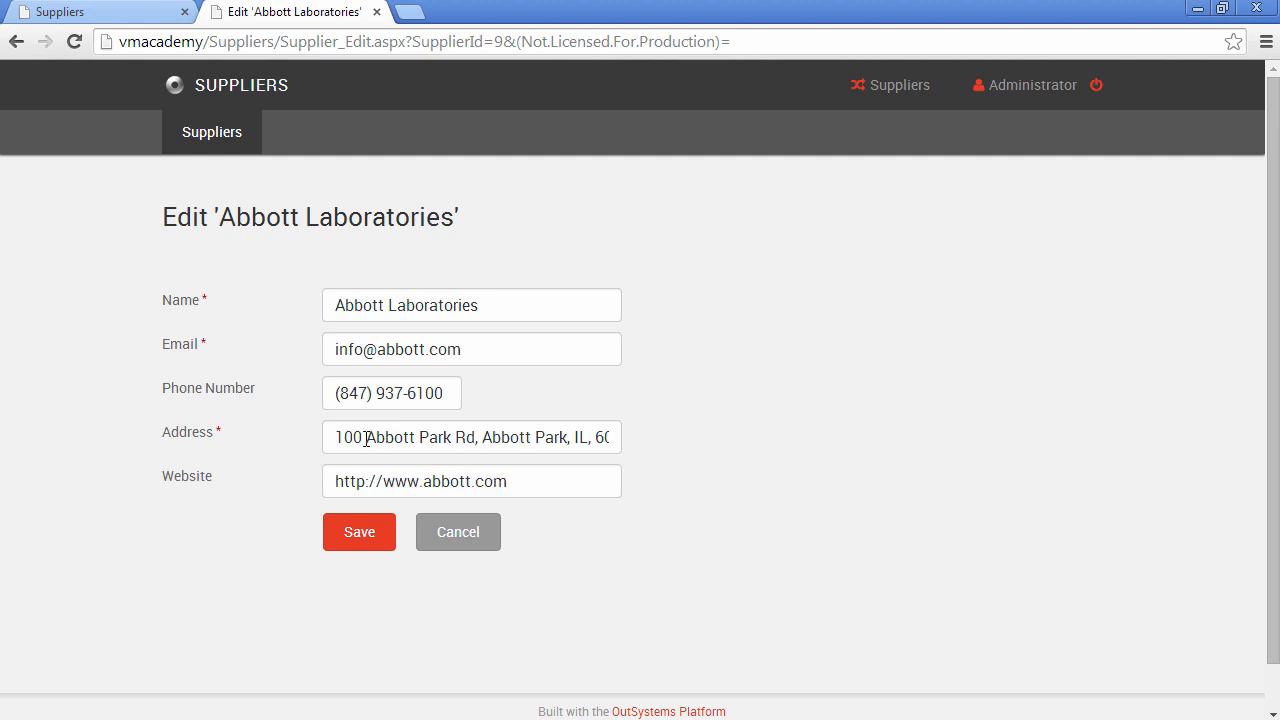
mouse_move(490, 406)
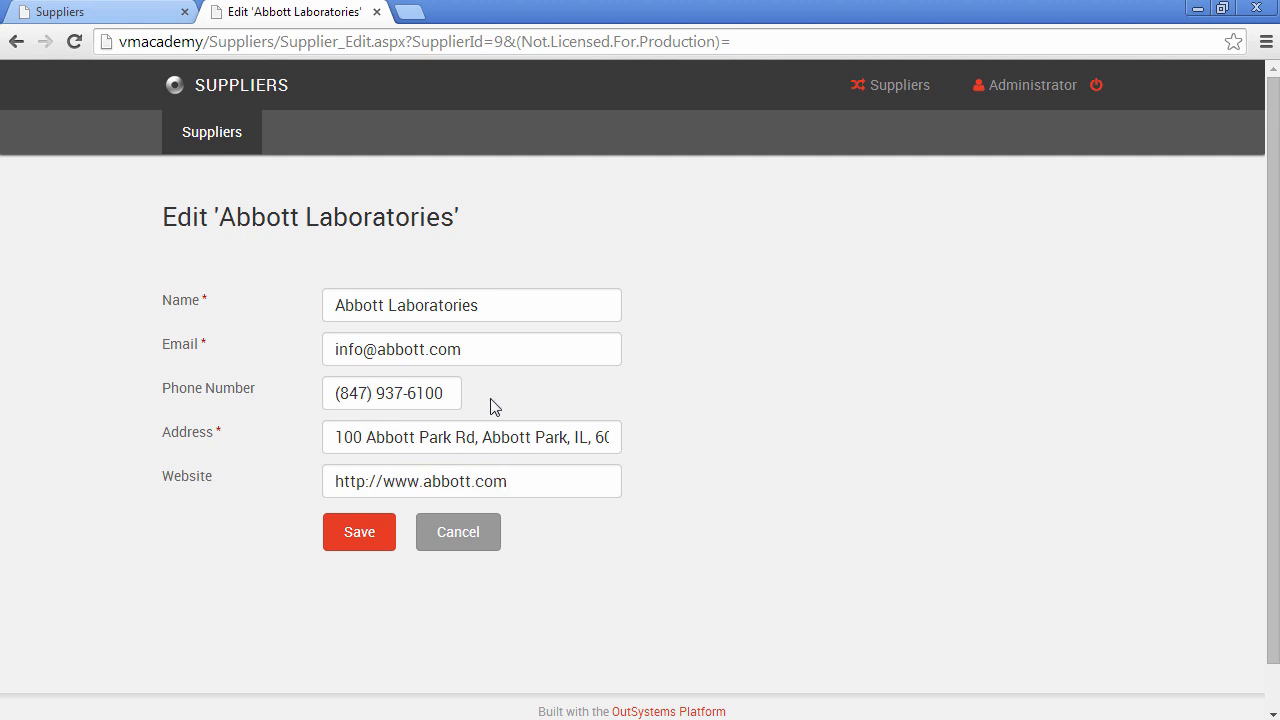
left_click(390, 392)
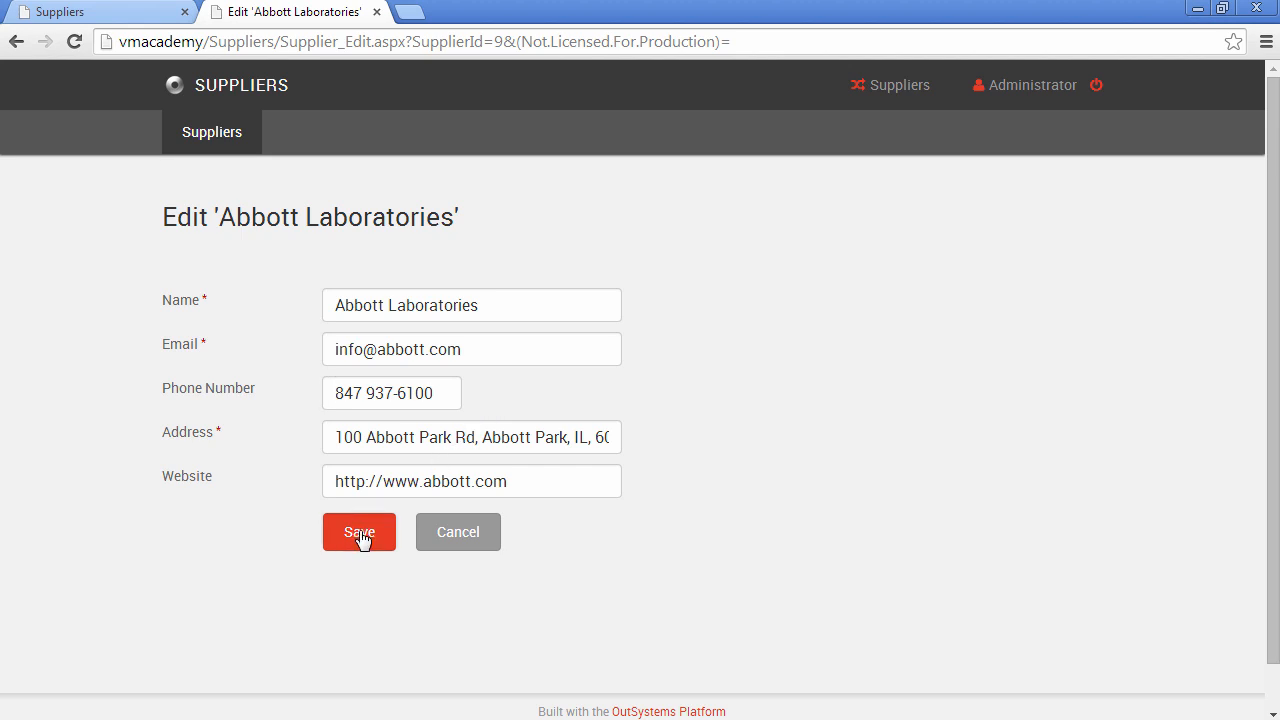
left_click(358, 531)
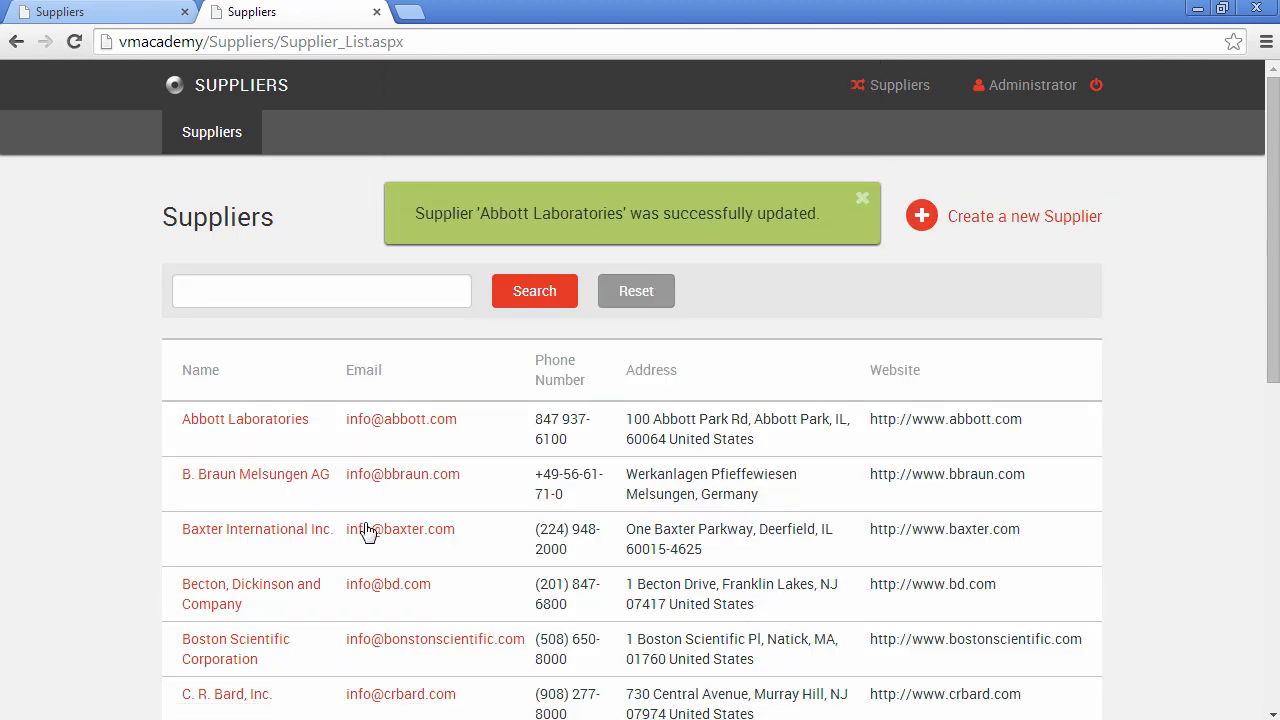